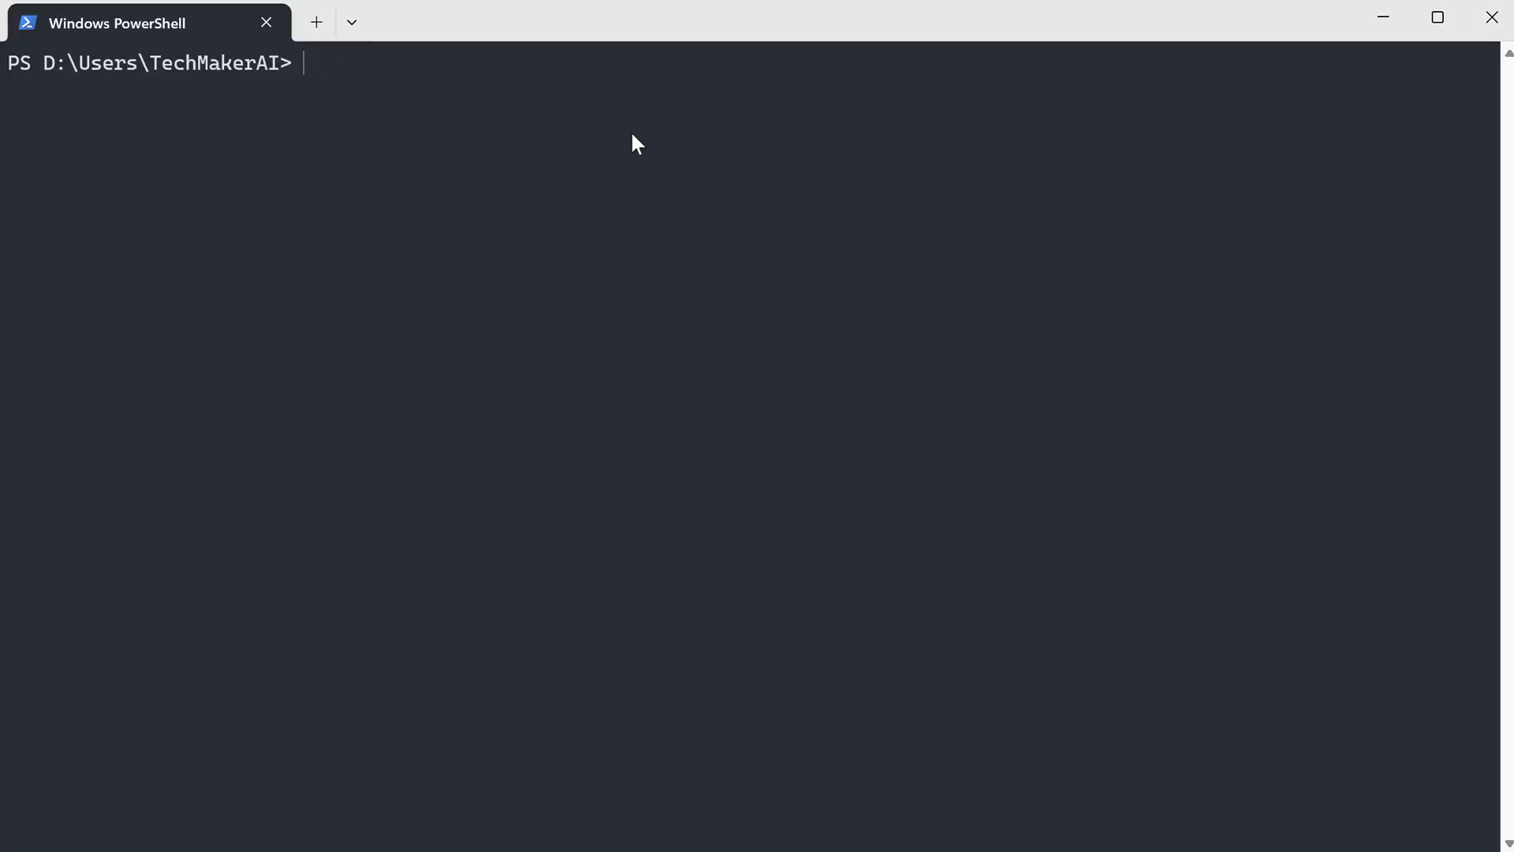
type("ssh pi@")
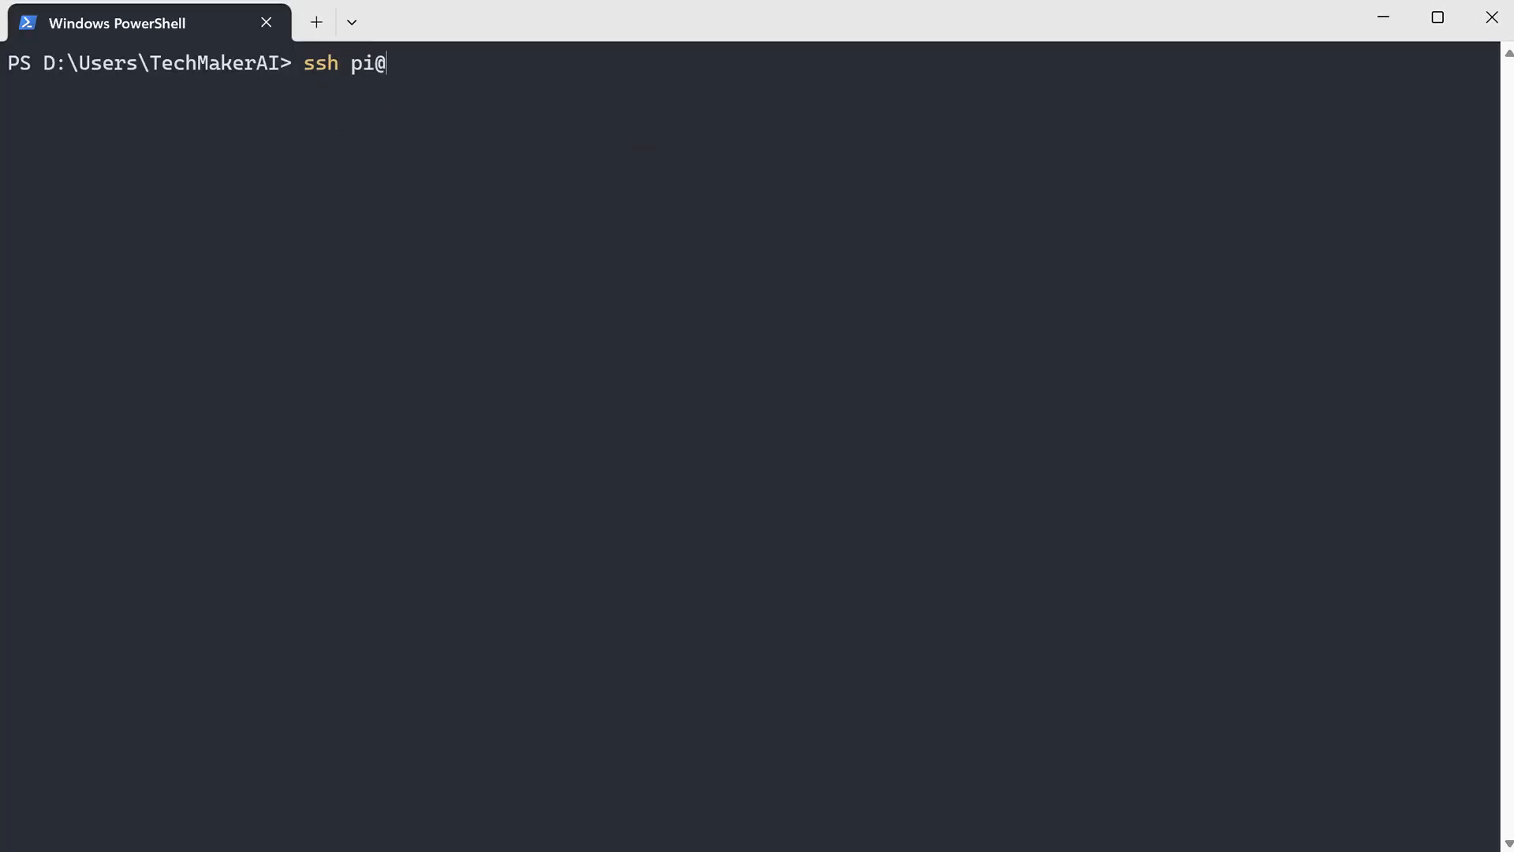
type("pi4.local")
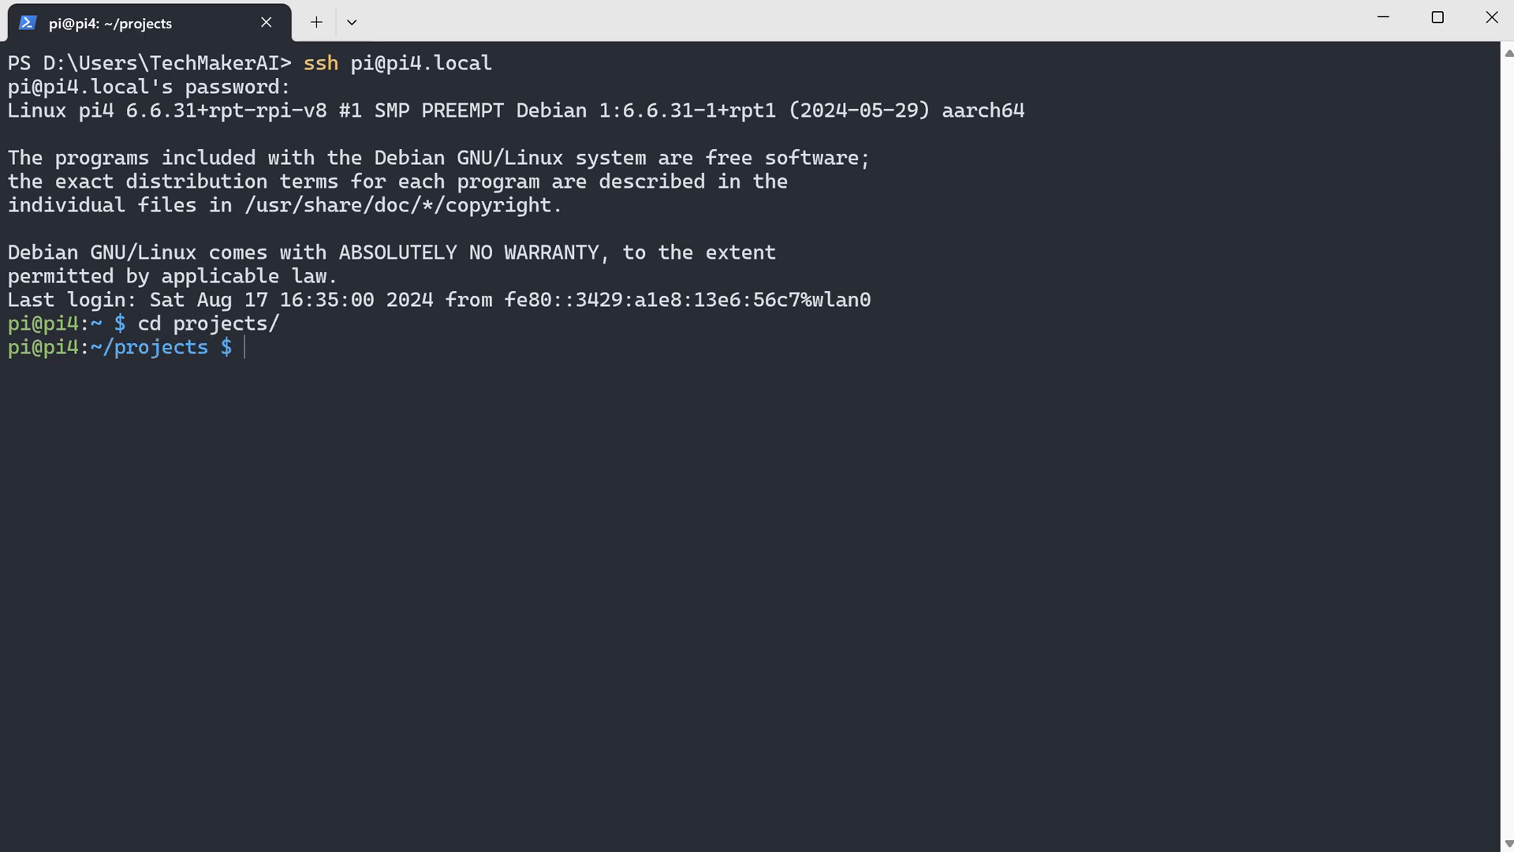
Step: Make a new speech-to-text folder, enter it and confirm it is empty with ls
type("mkdir sp")
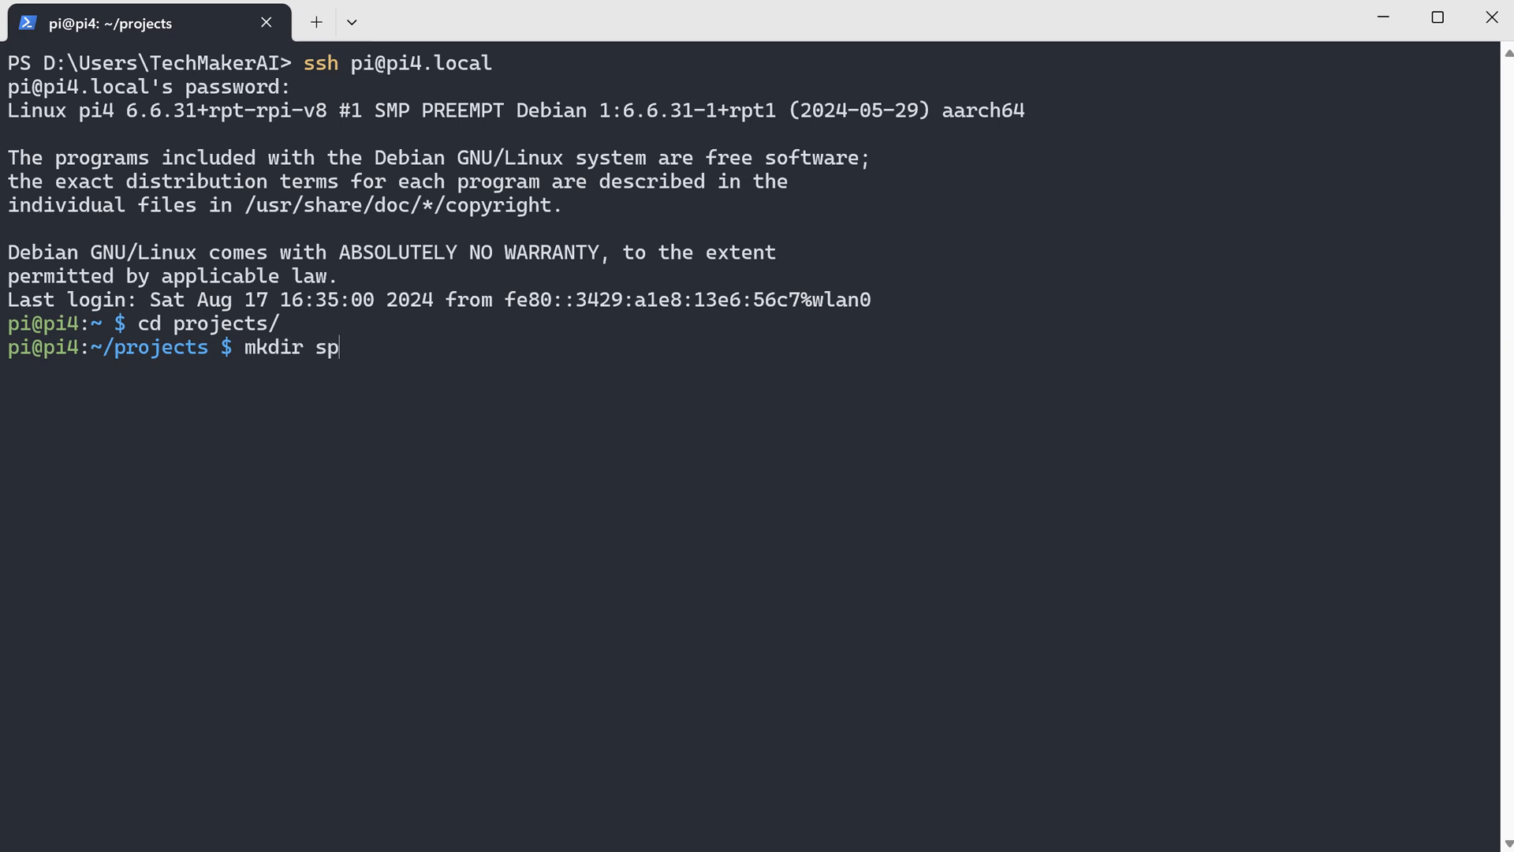
type("eech-")
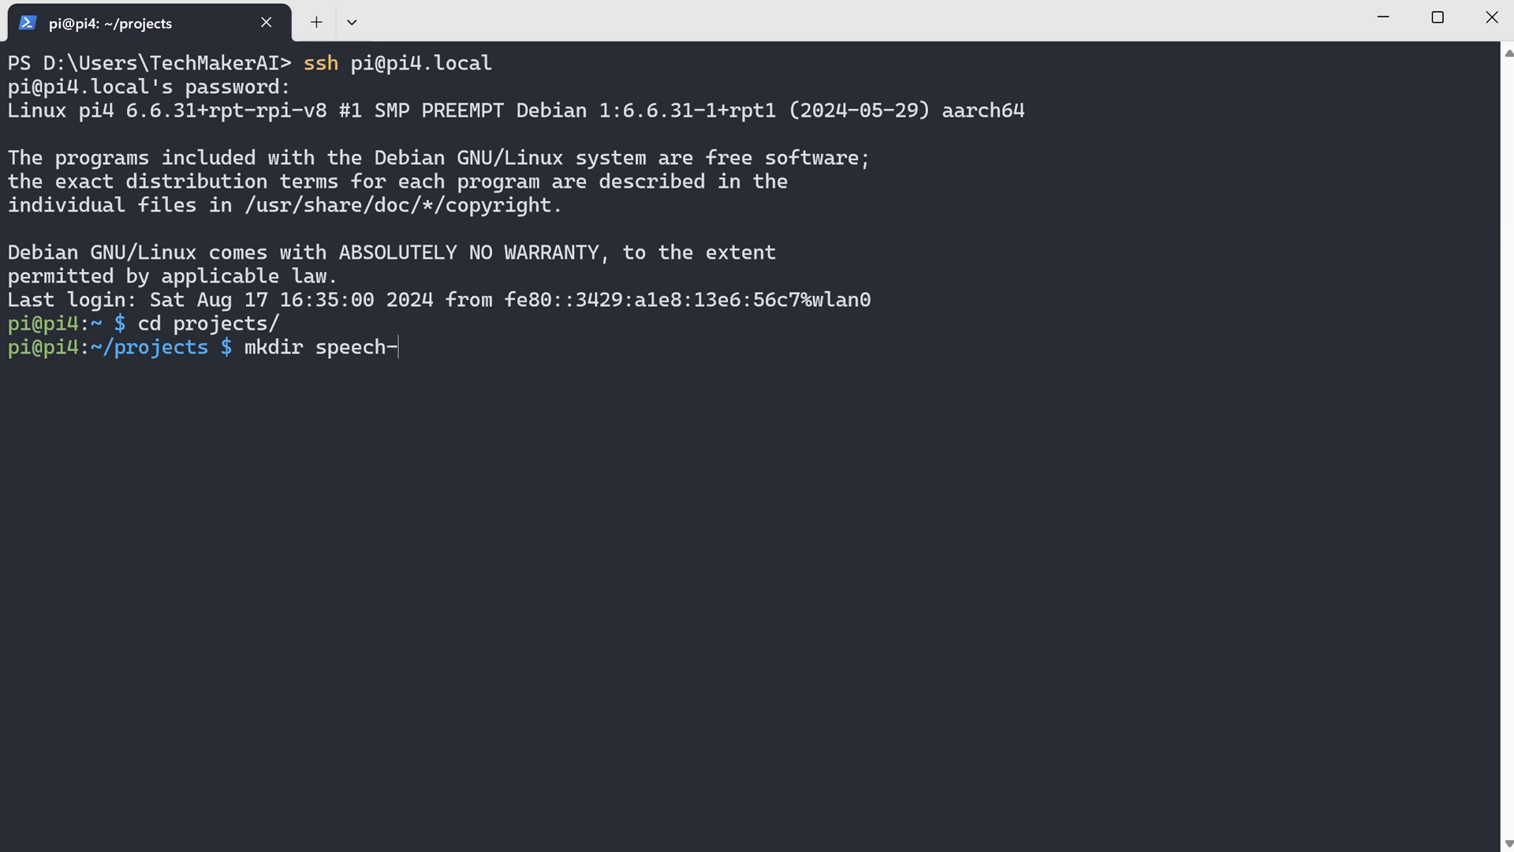
type("to-text")
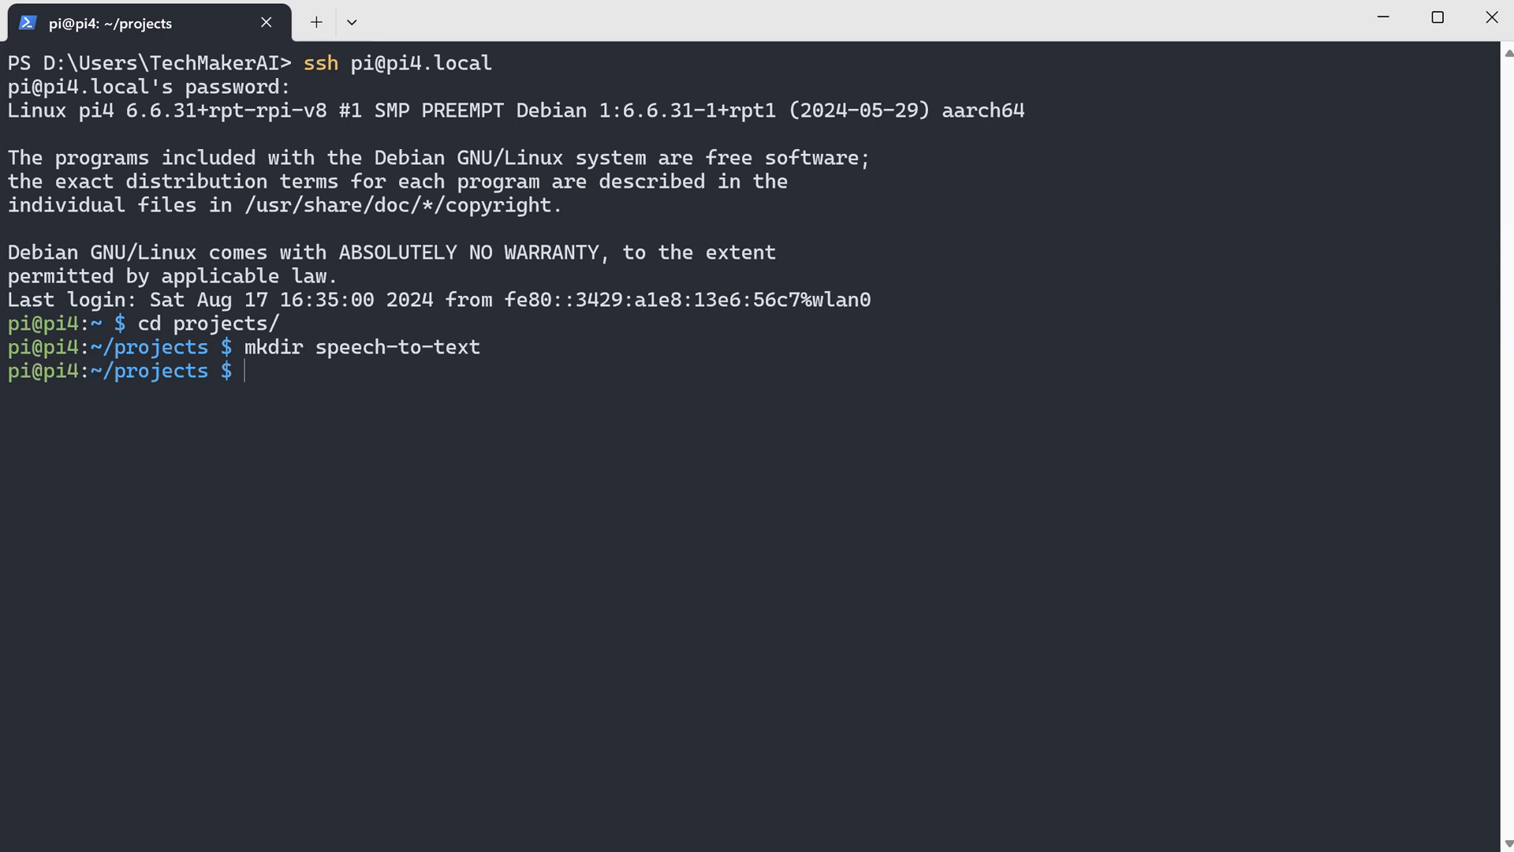
type("cd speech-to-text/")
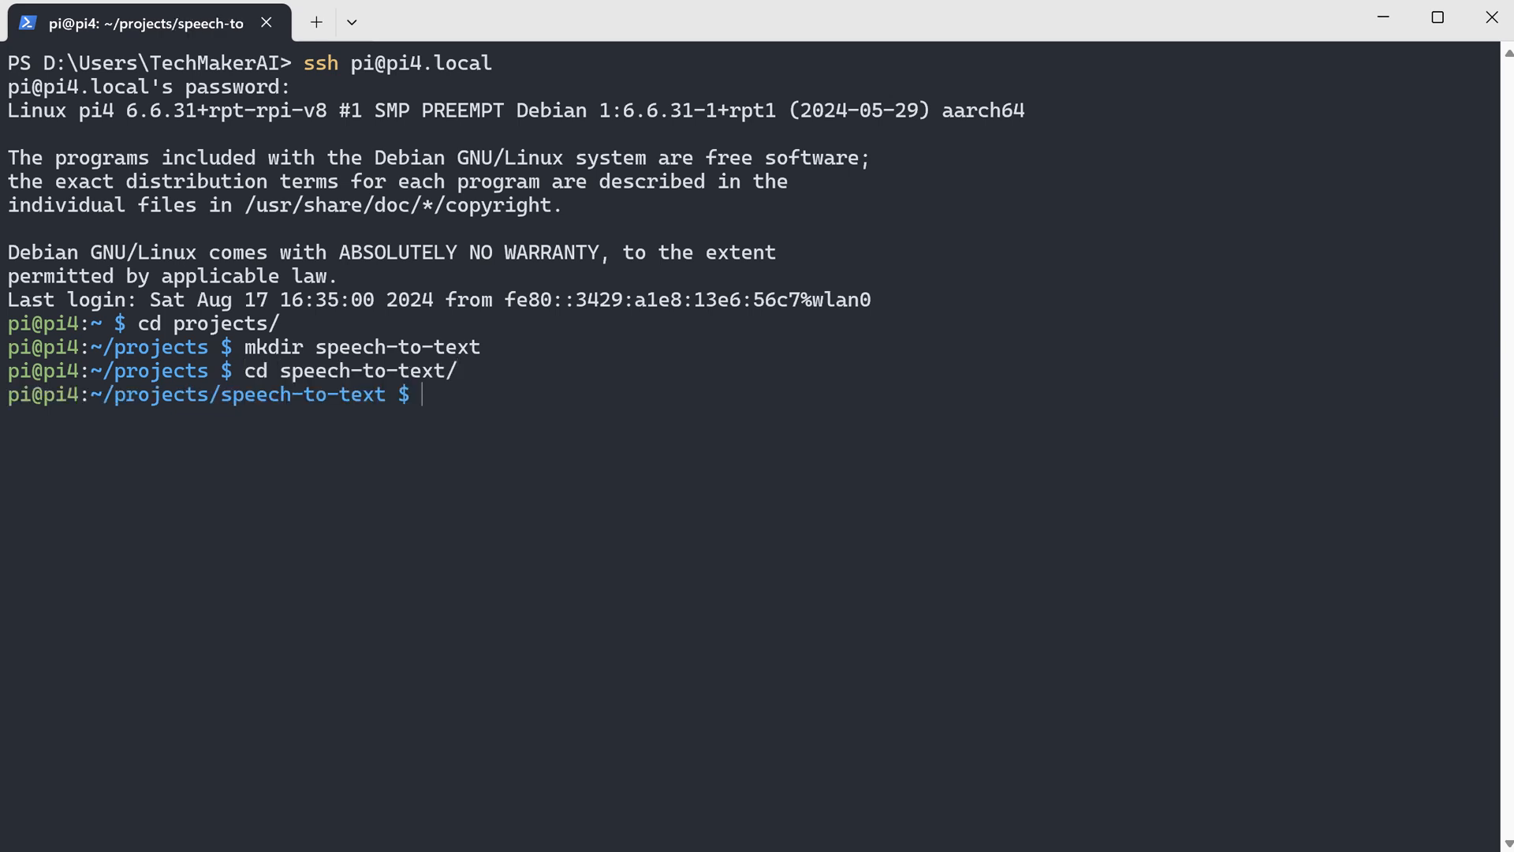
type("ls")
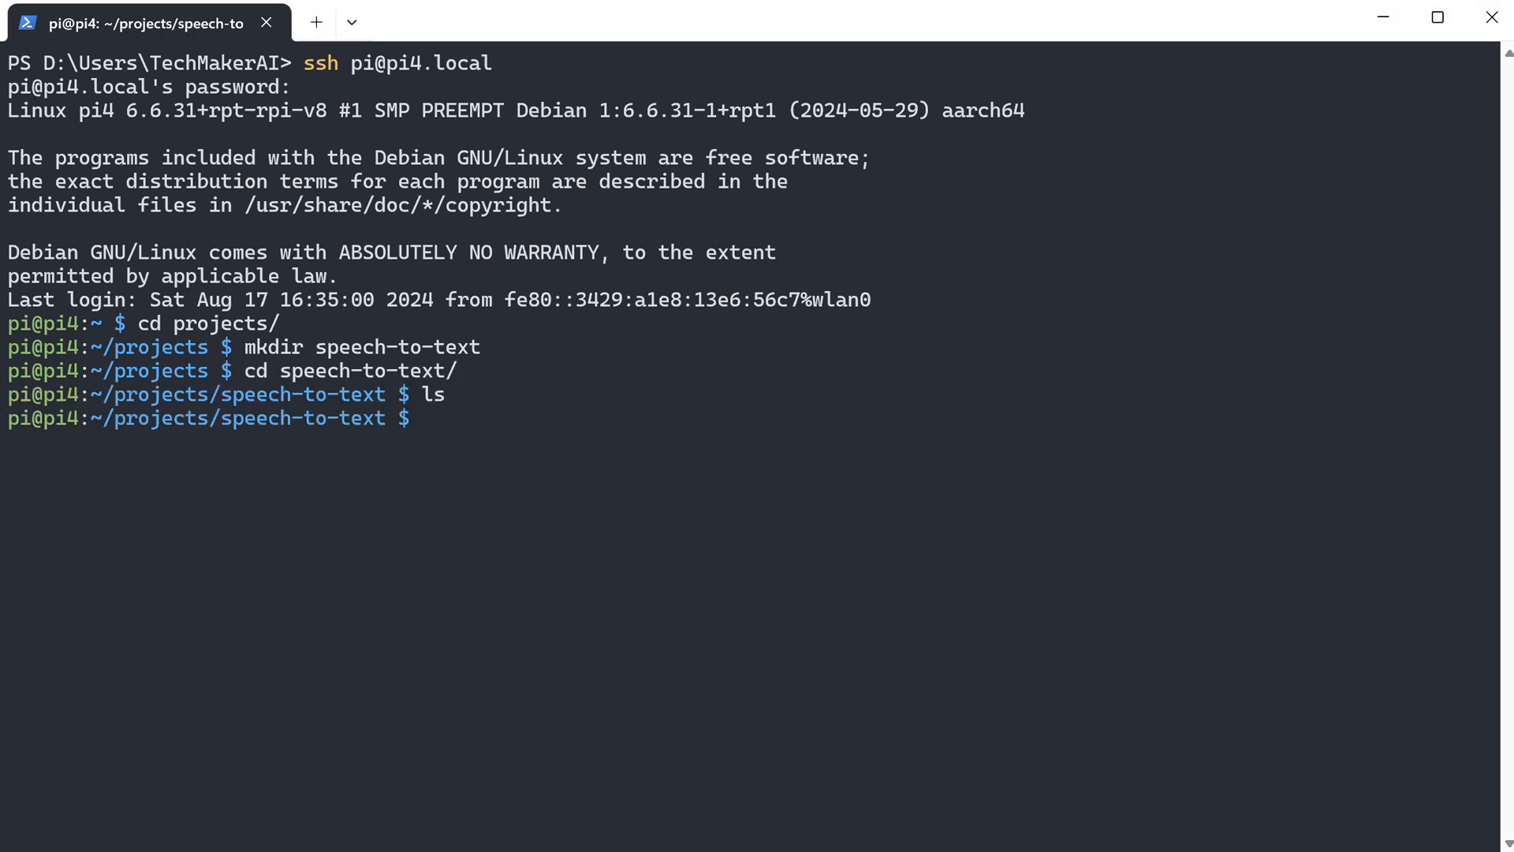
Step: Start sudo apt install of portaudio19-dev, python3-pyaudio, flac and espeak
type("sudo apt install portaudio19-dev python3-pyaudio flac espeak")
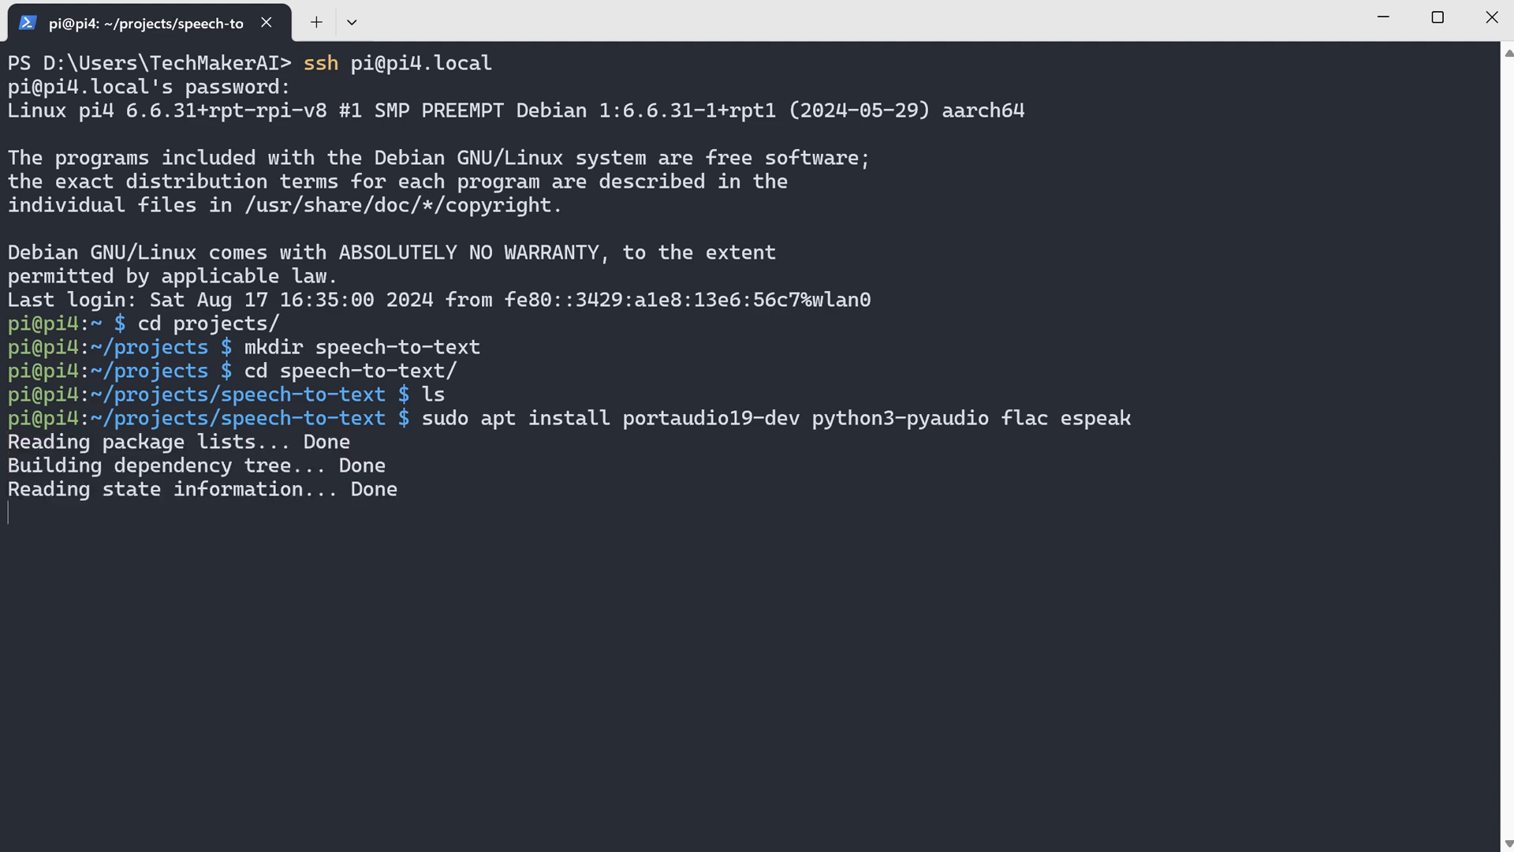
Step: Confirm the apt prompt with Y so the 20 audio packages install
key("enter")
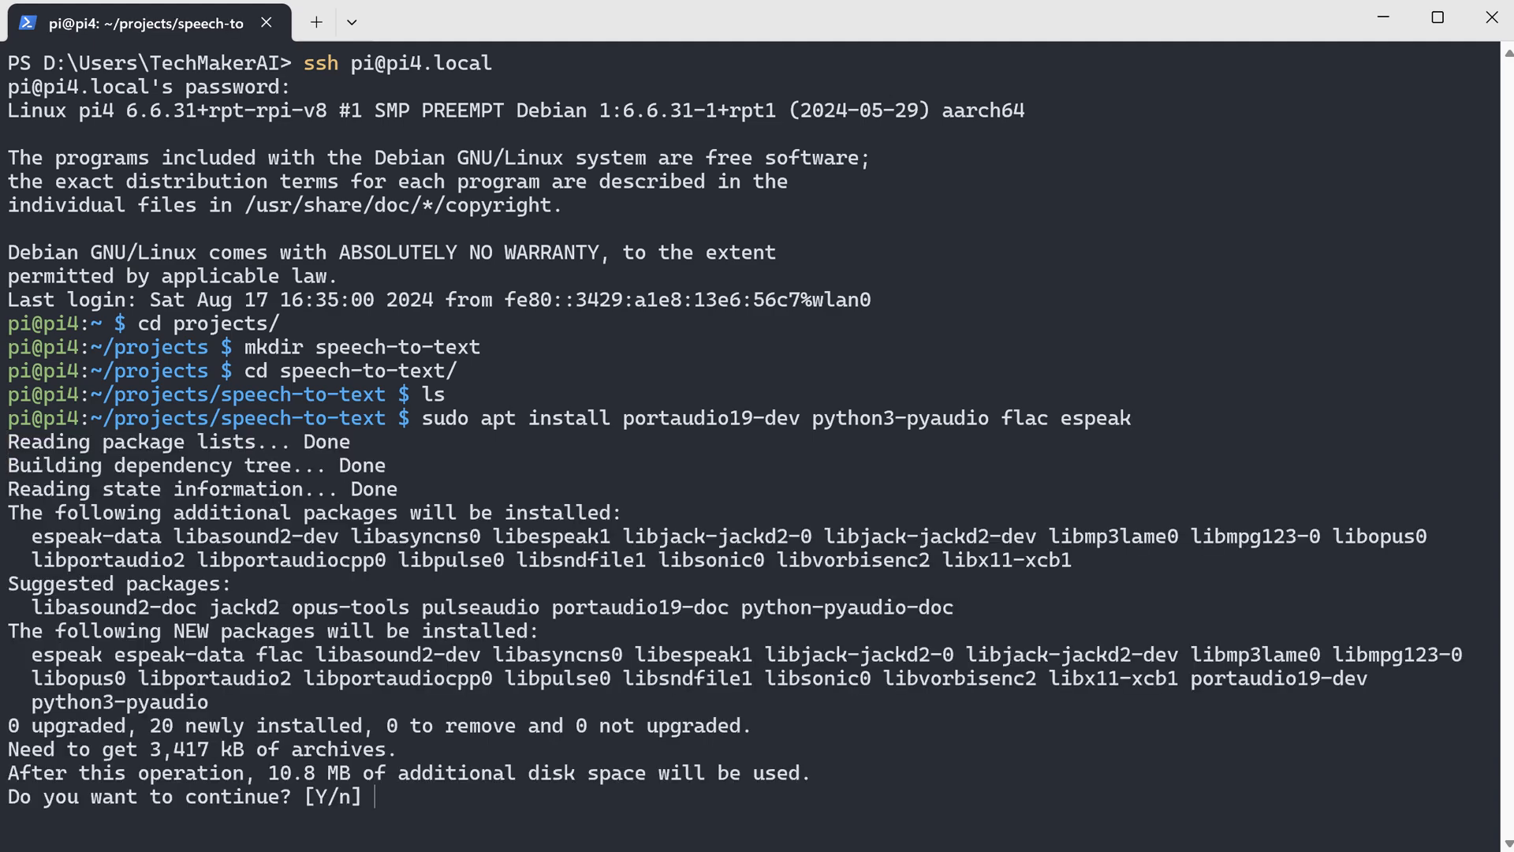
type("Y")
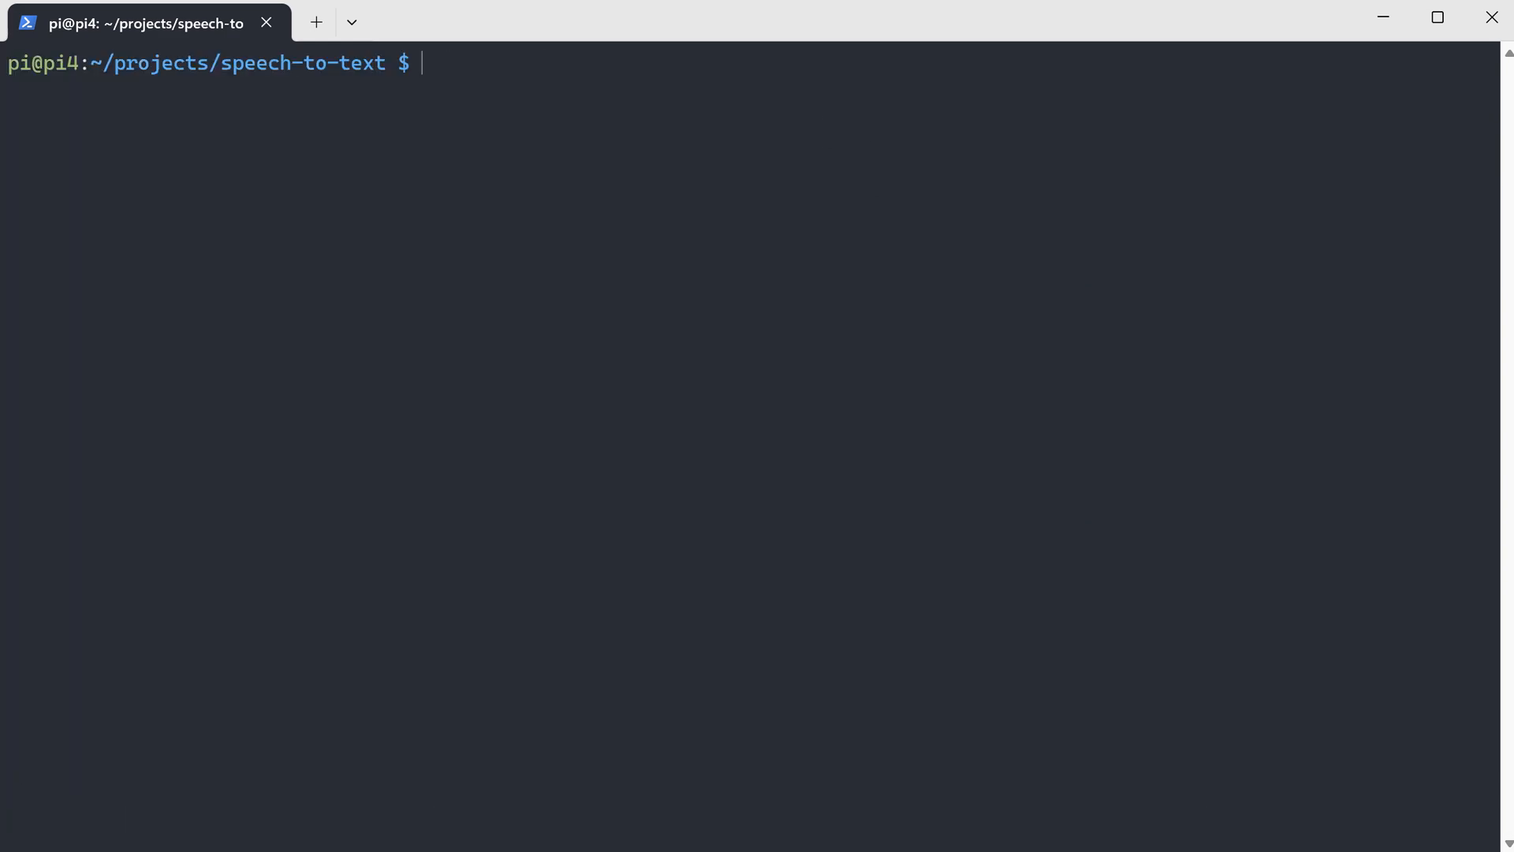
Step: Activate the virtual environment with source ~/.venv/bin/activate
type("source")
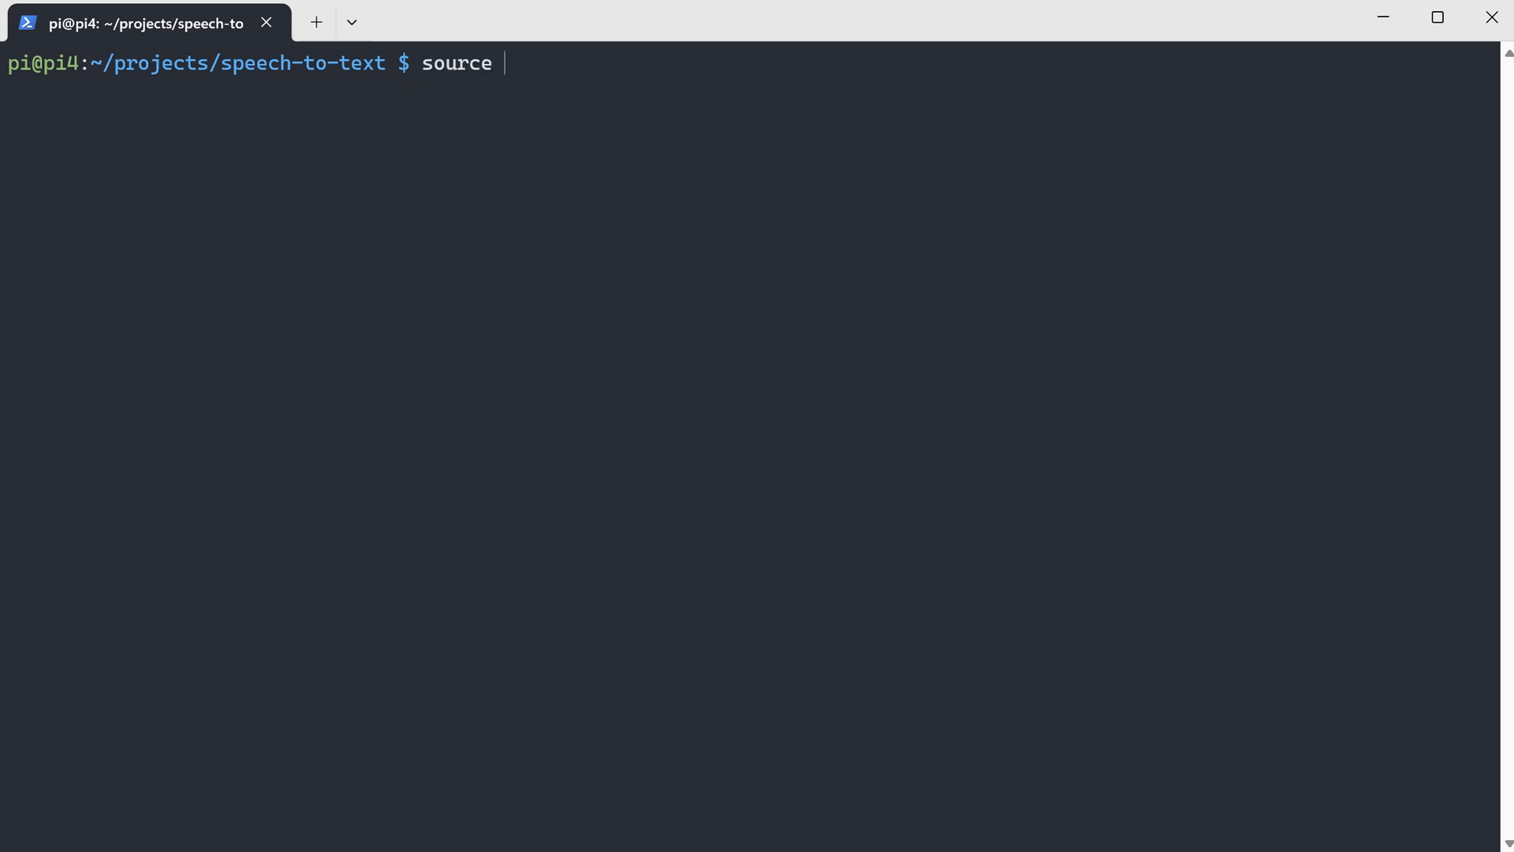
type("~/")
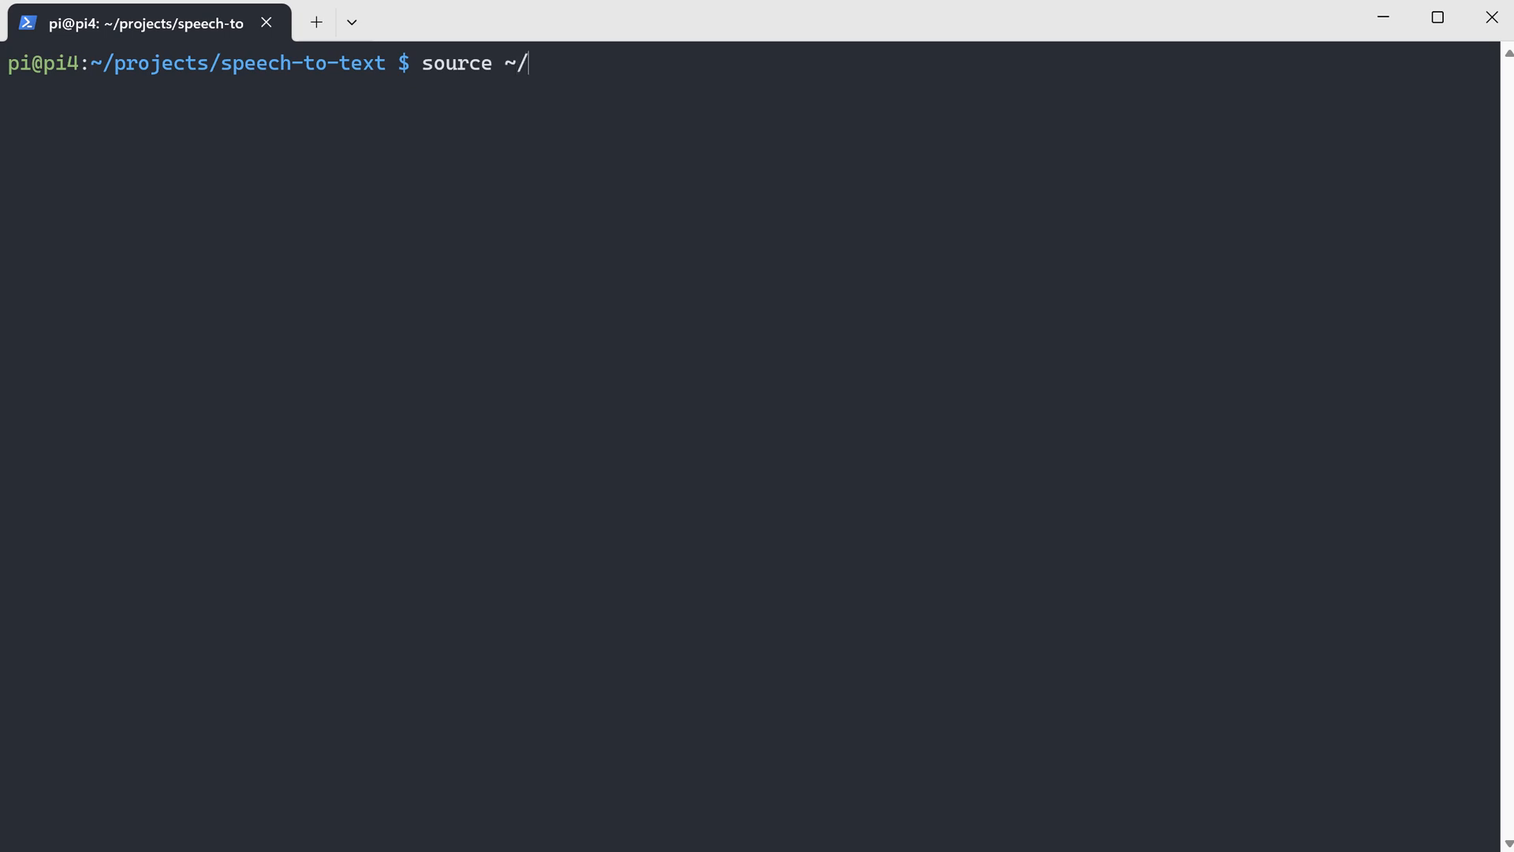
type(".venv/b")
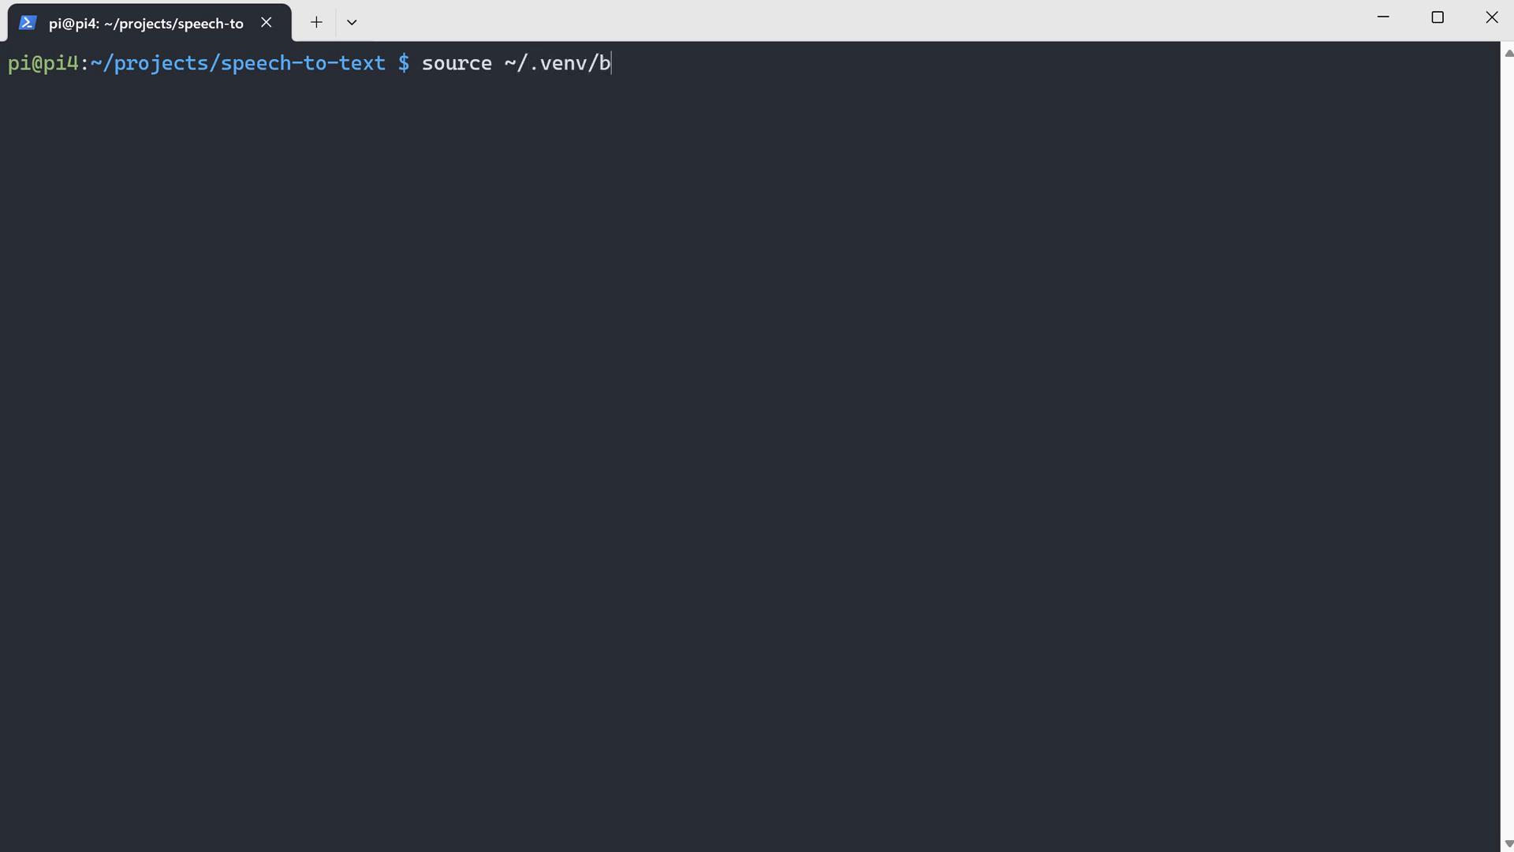
type("in/activate")
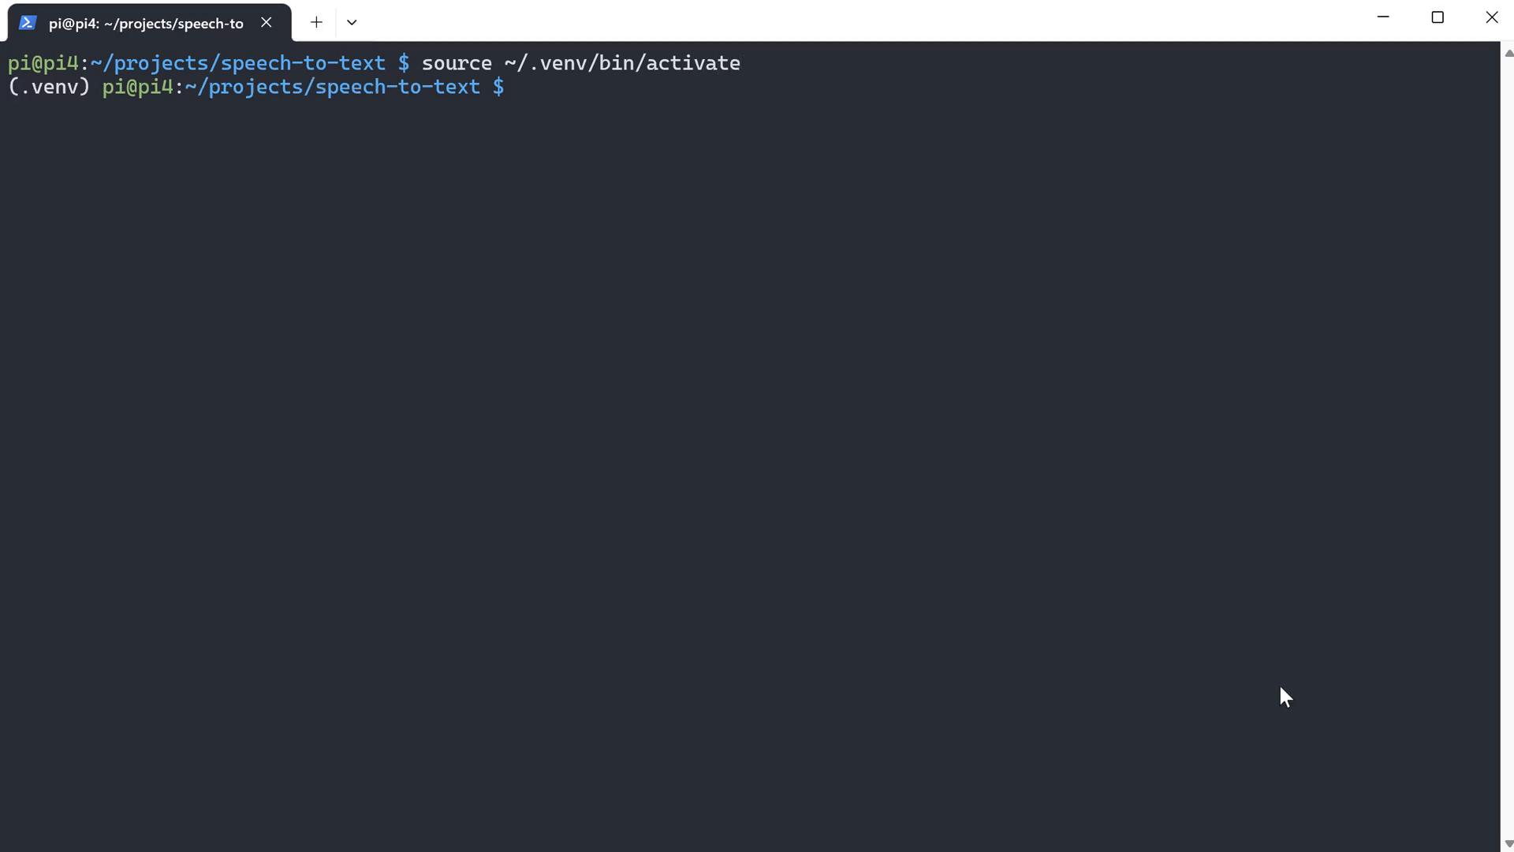
mouse_move(1117, 634)
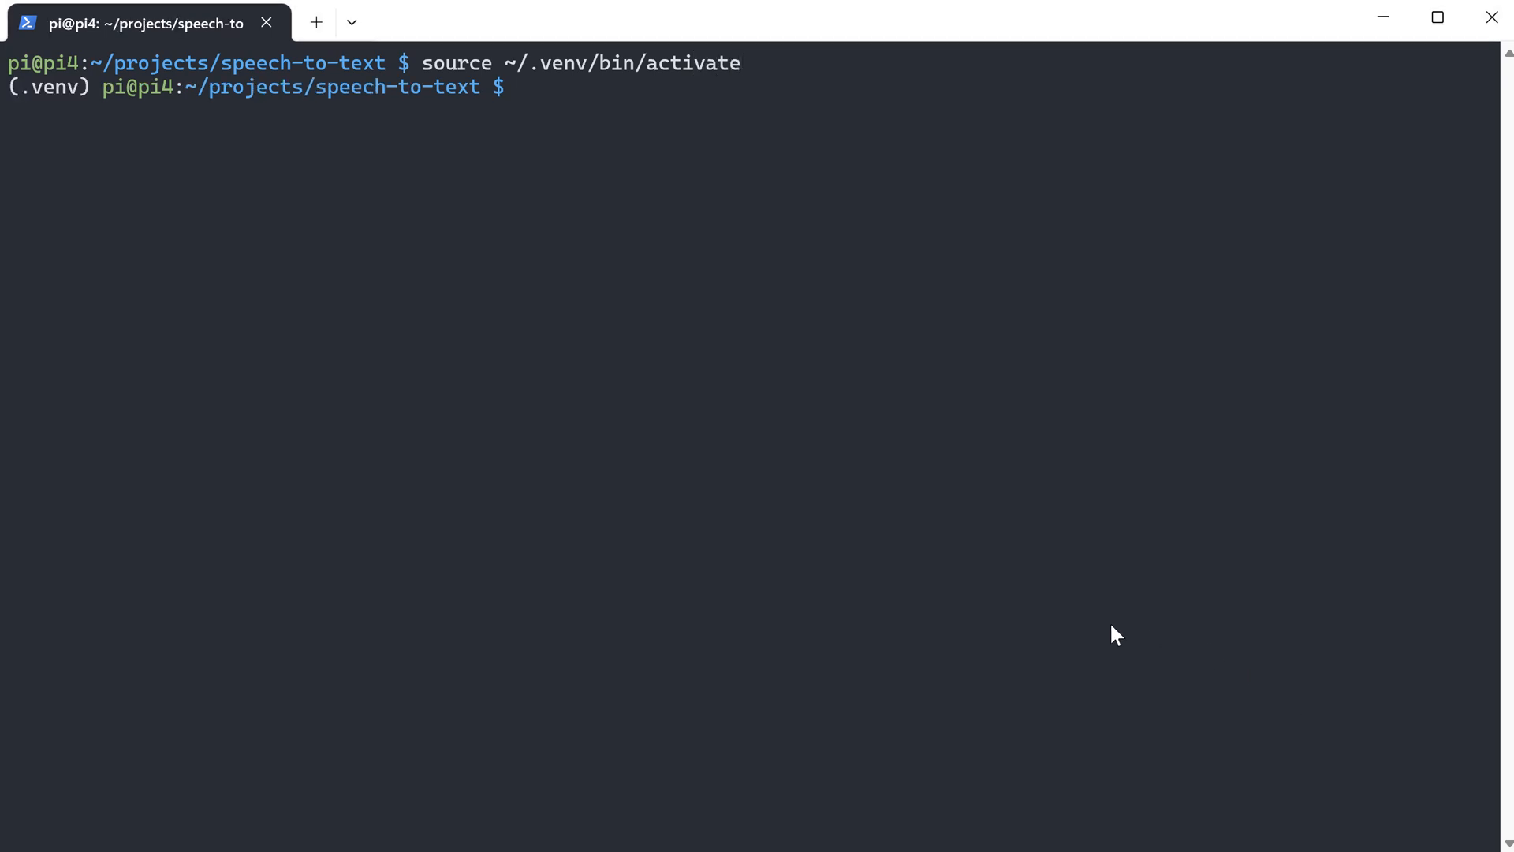
Step: Run pip install speechrecognition sounddevice pyaudio and review its output
type("pip install speechrecognition sounddevice pyaudio")
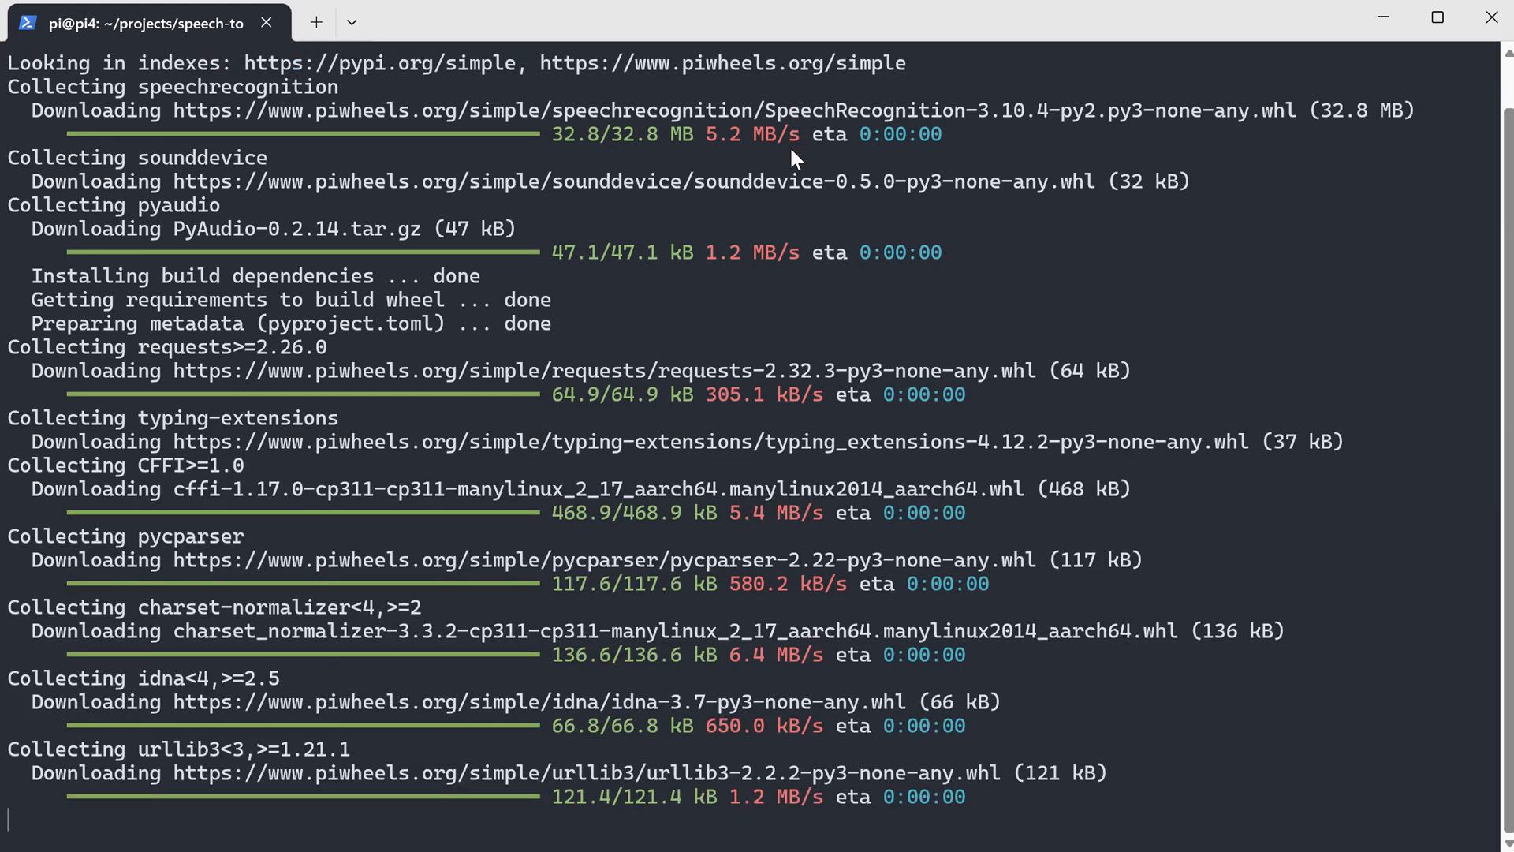
scroll("down", 3)
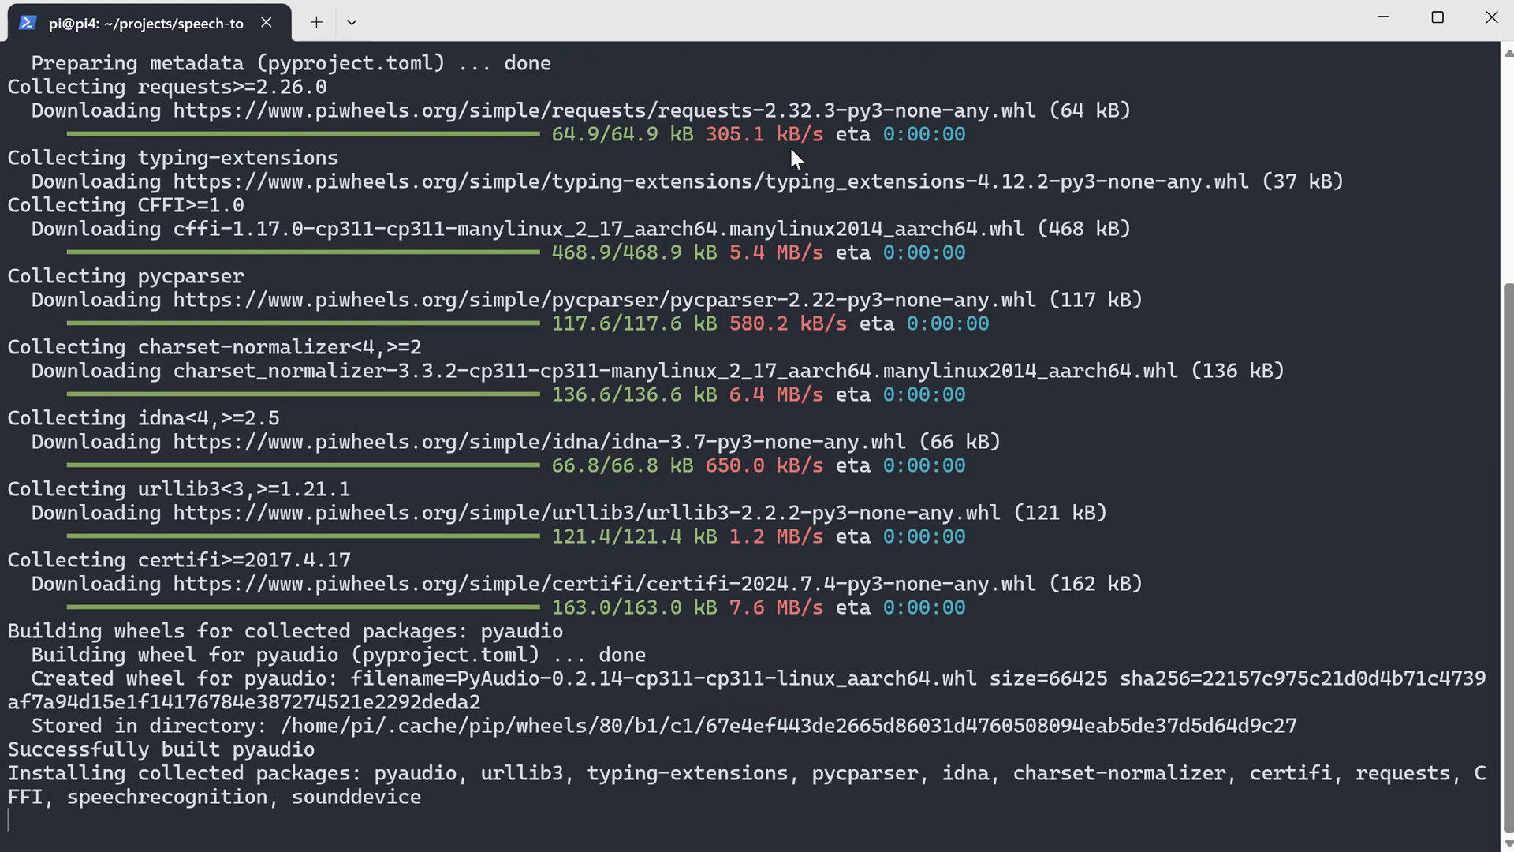
scroll("down", 3)
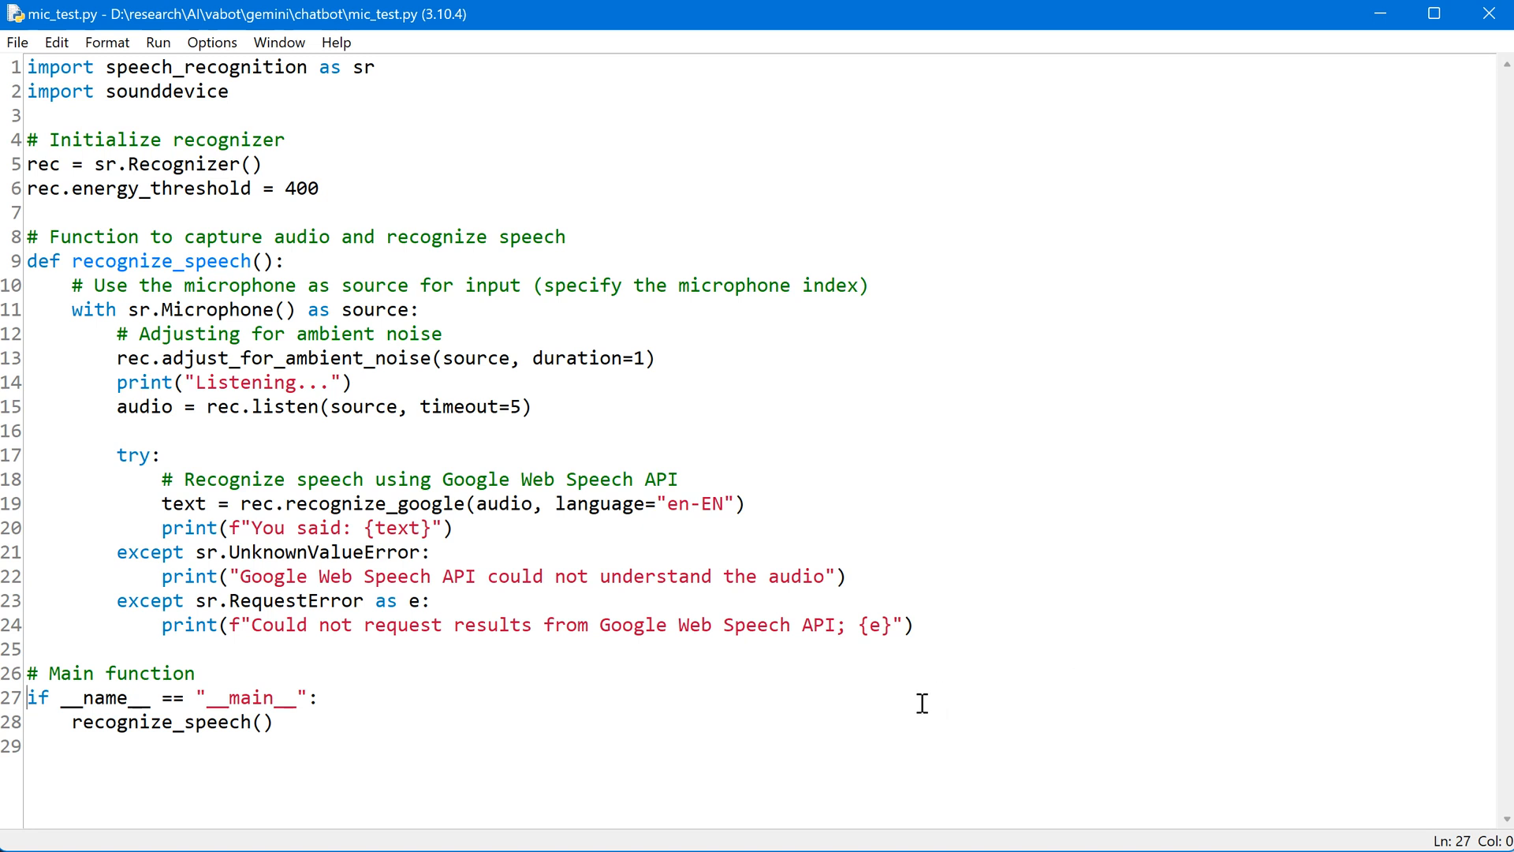
mouse_move(552, 539)
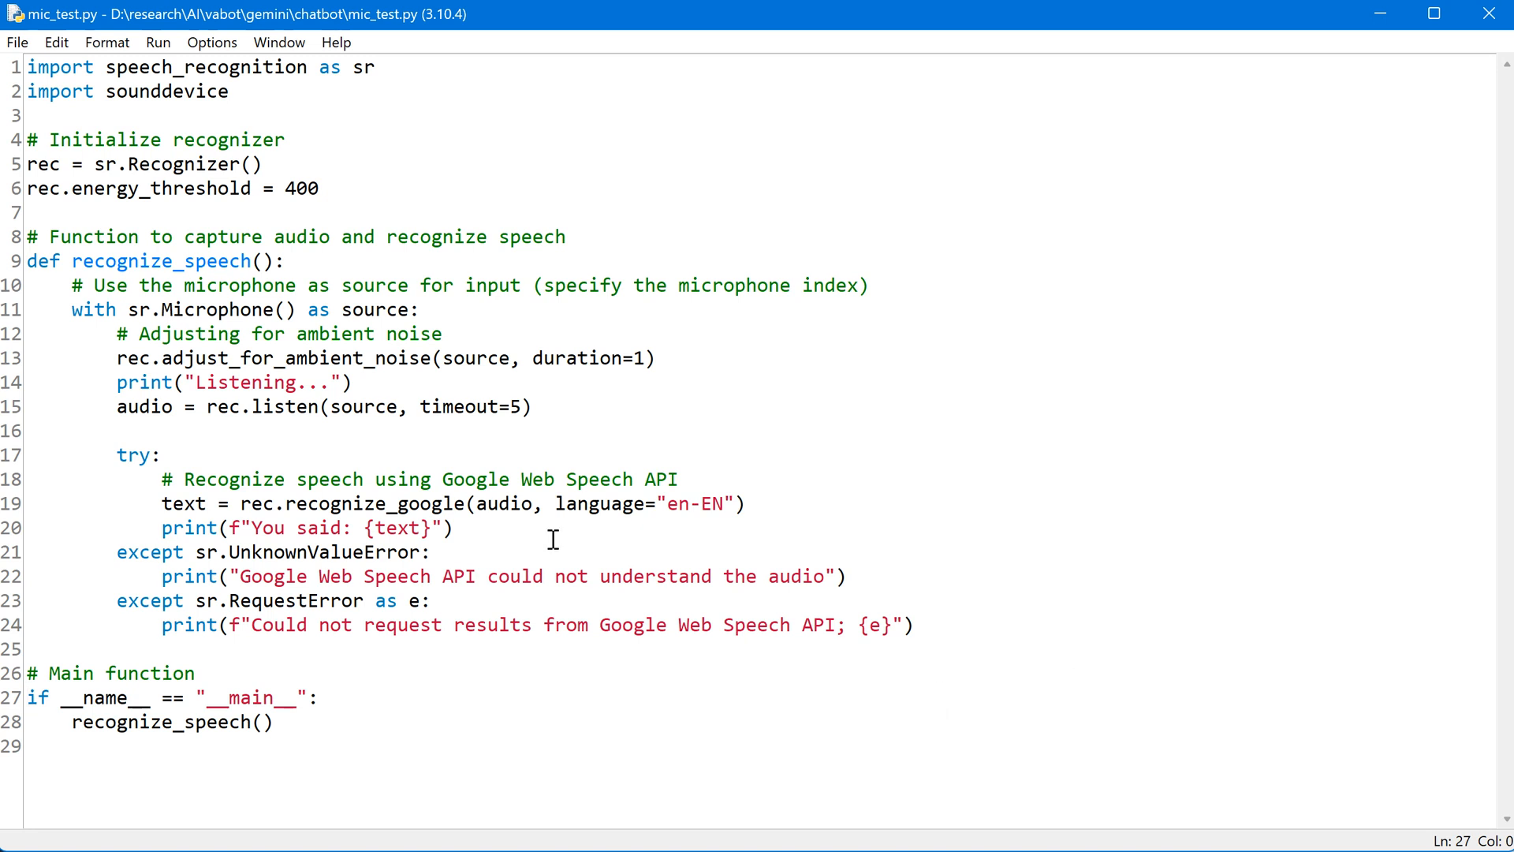
mouse_move(653, 490)
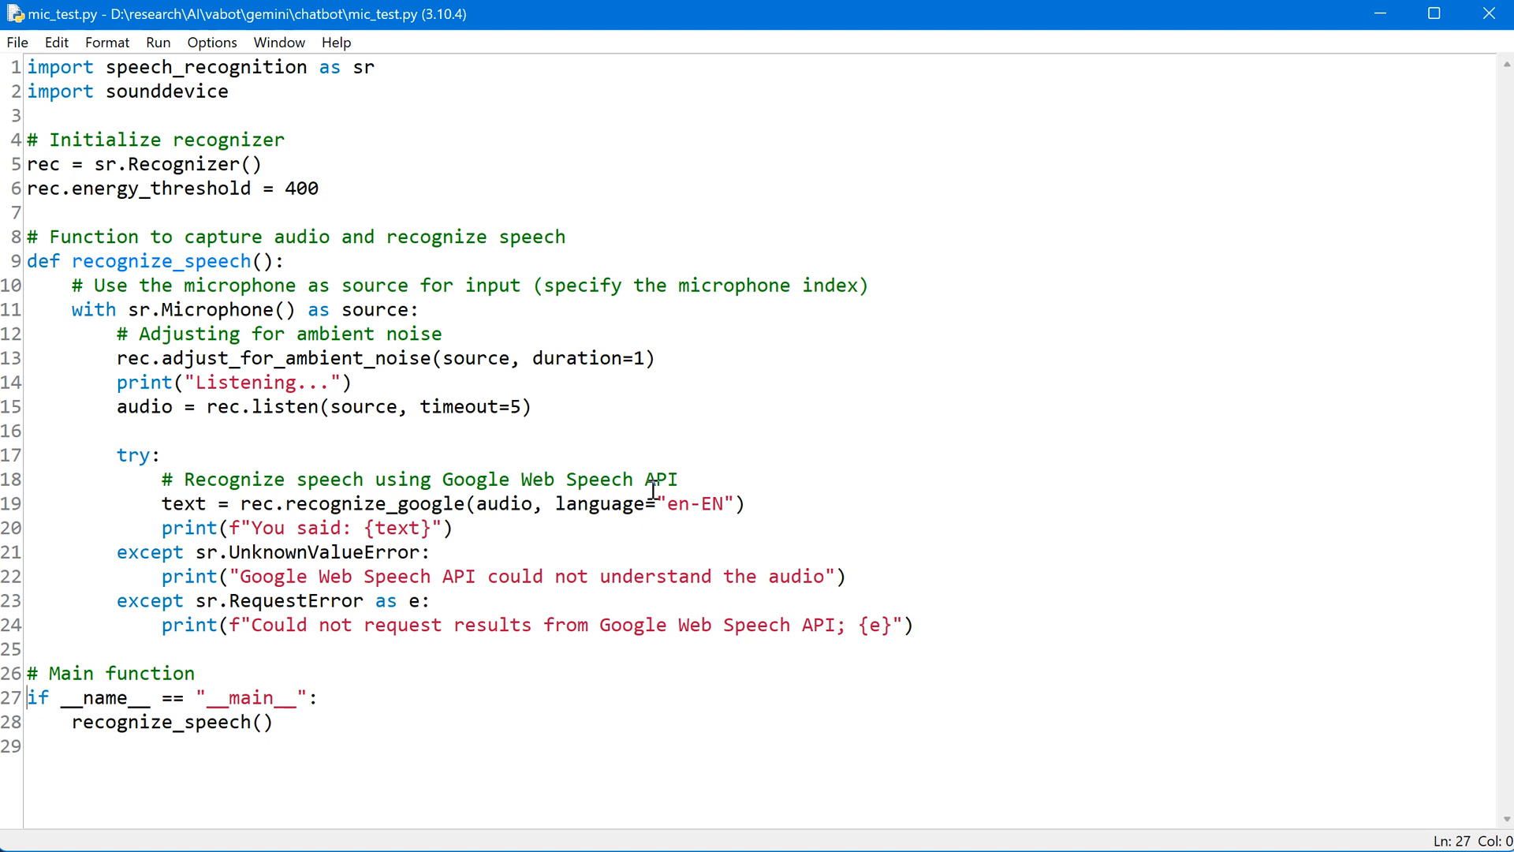
mouse_move(183, 91)
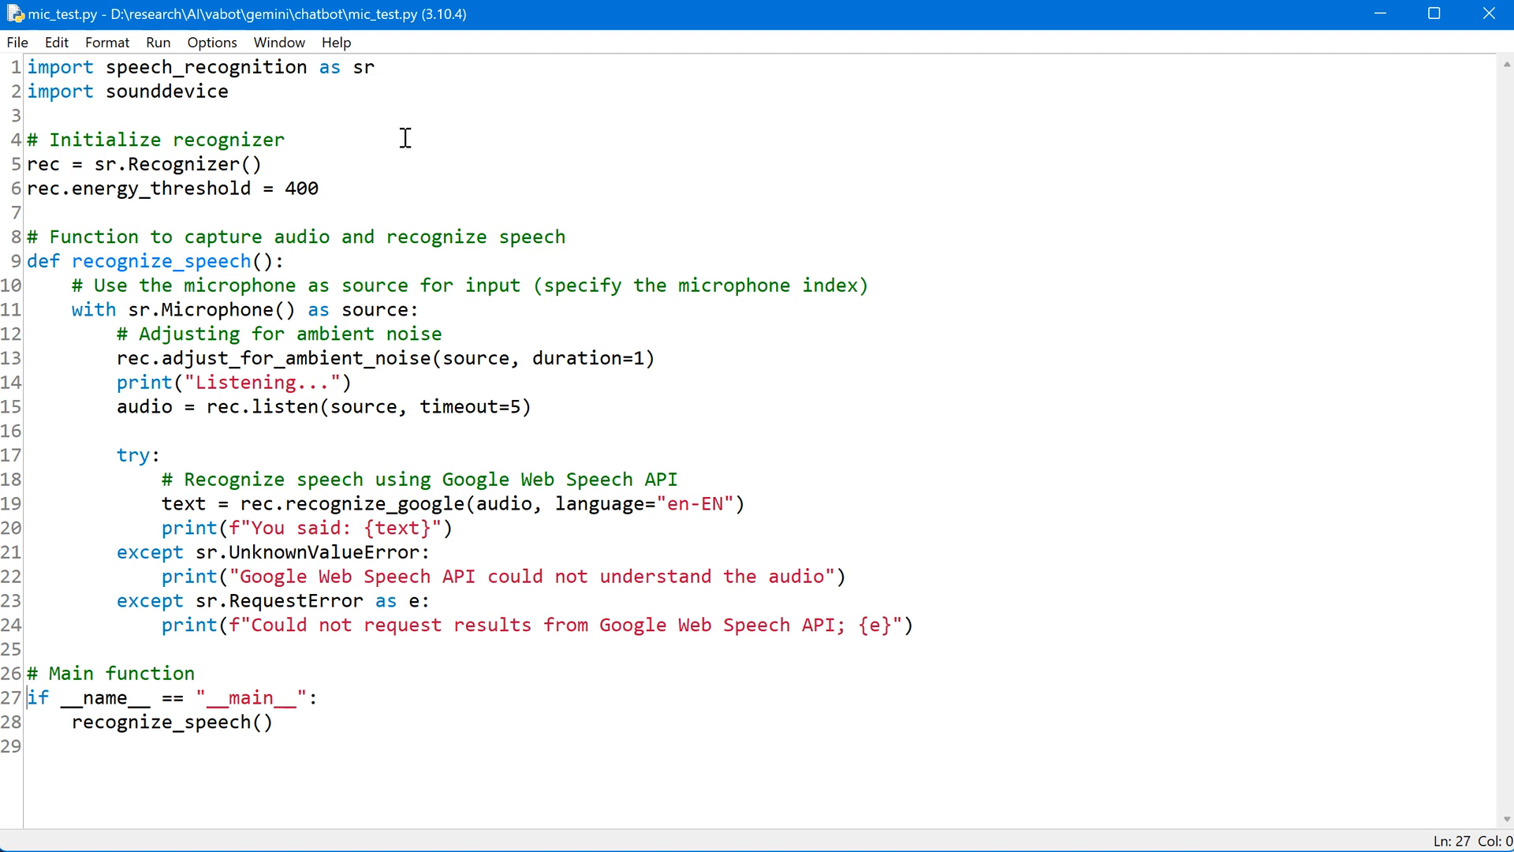
mouse_move(369, 189)
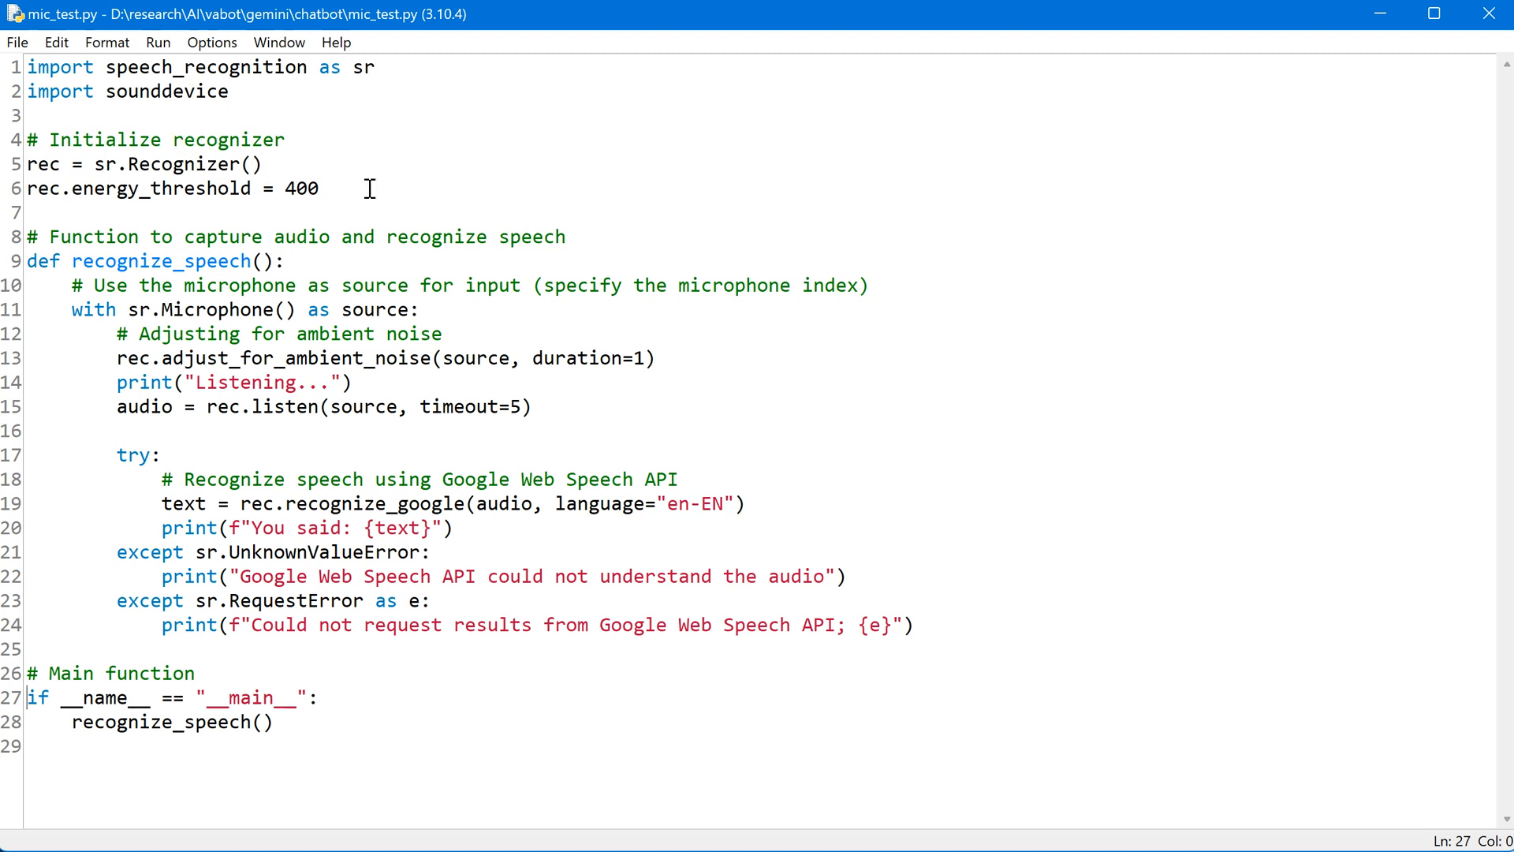
mouse_move(203, 199)
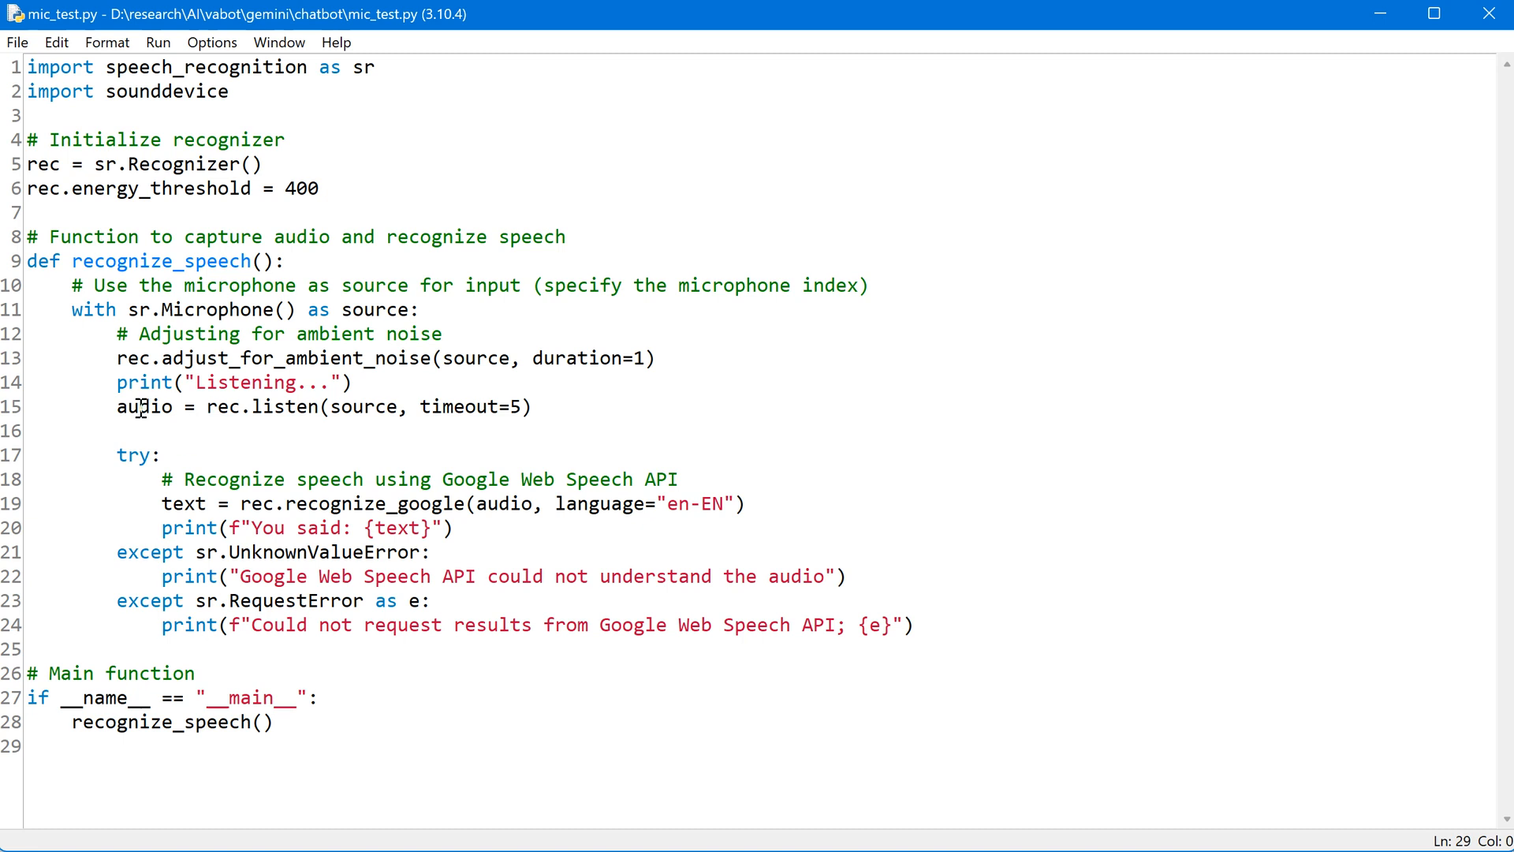
mouse_move(700, 481)
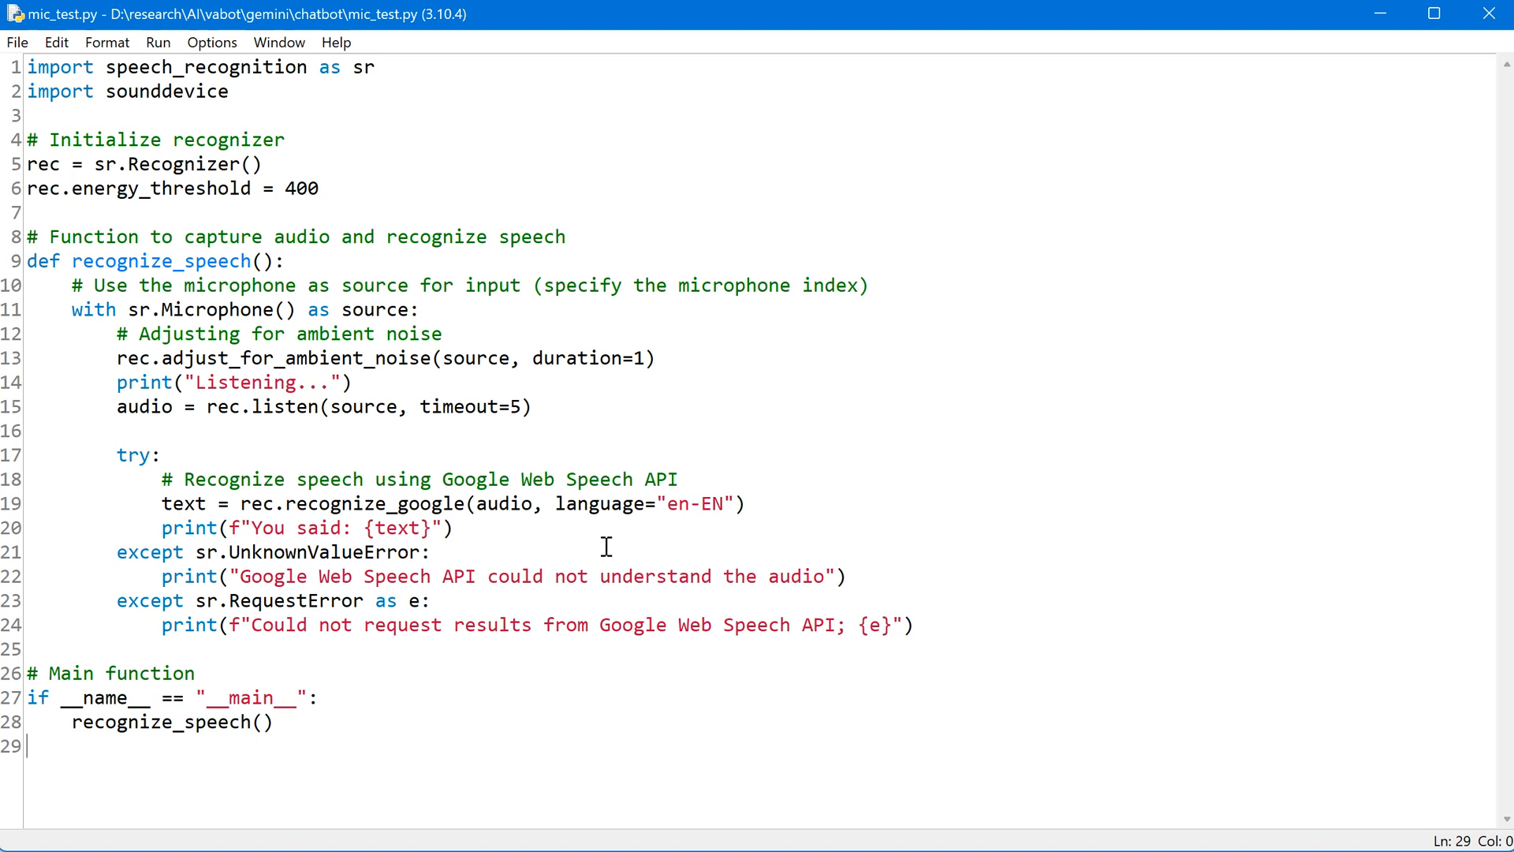
mouse_move(179, 500)
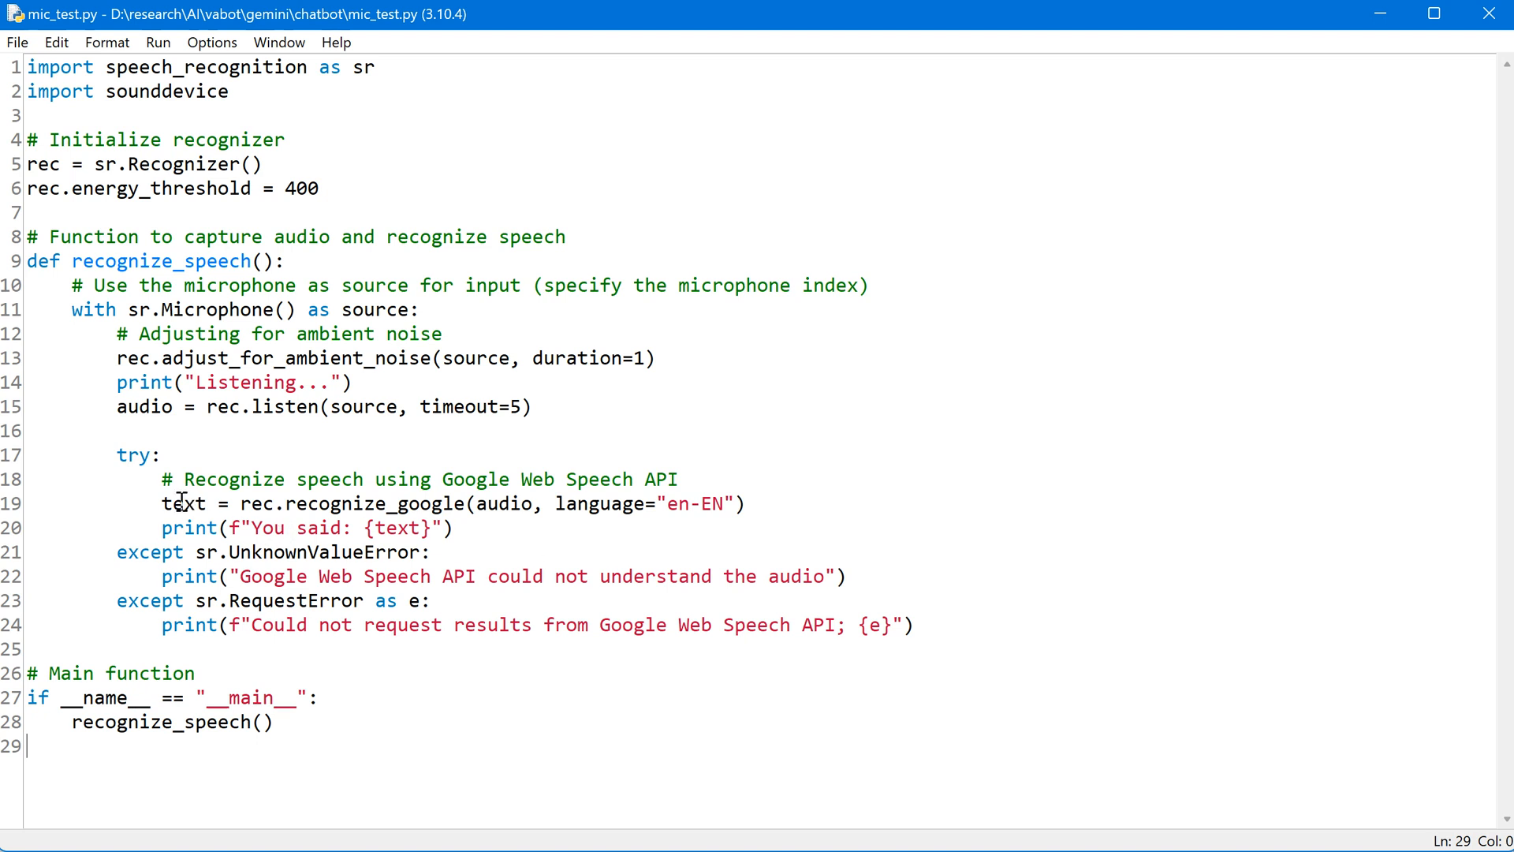
left_click(180, 503)
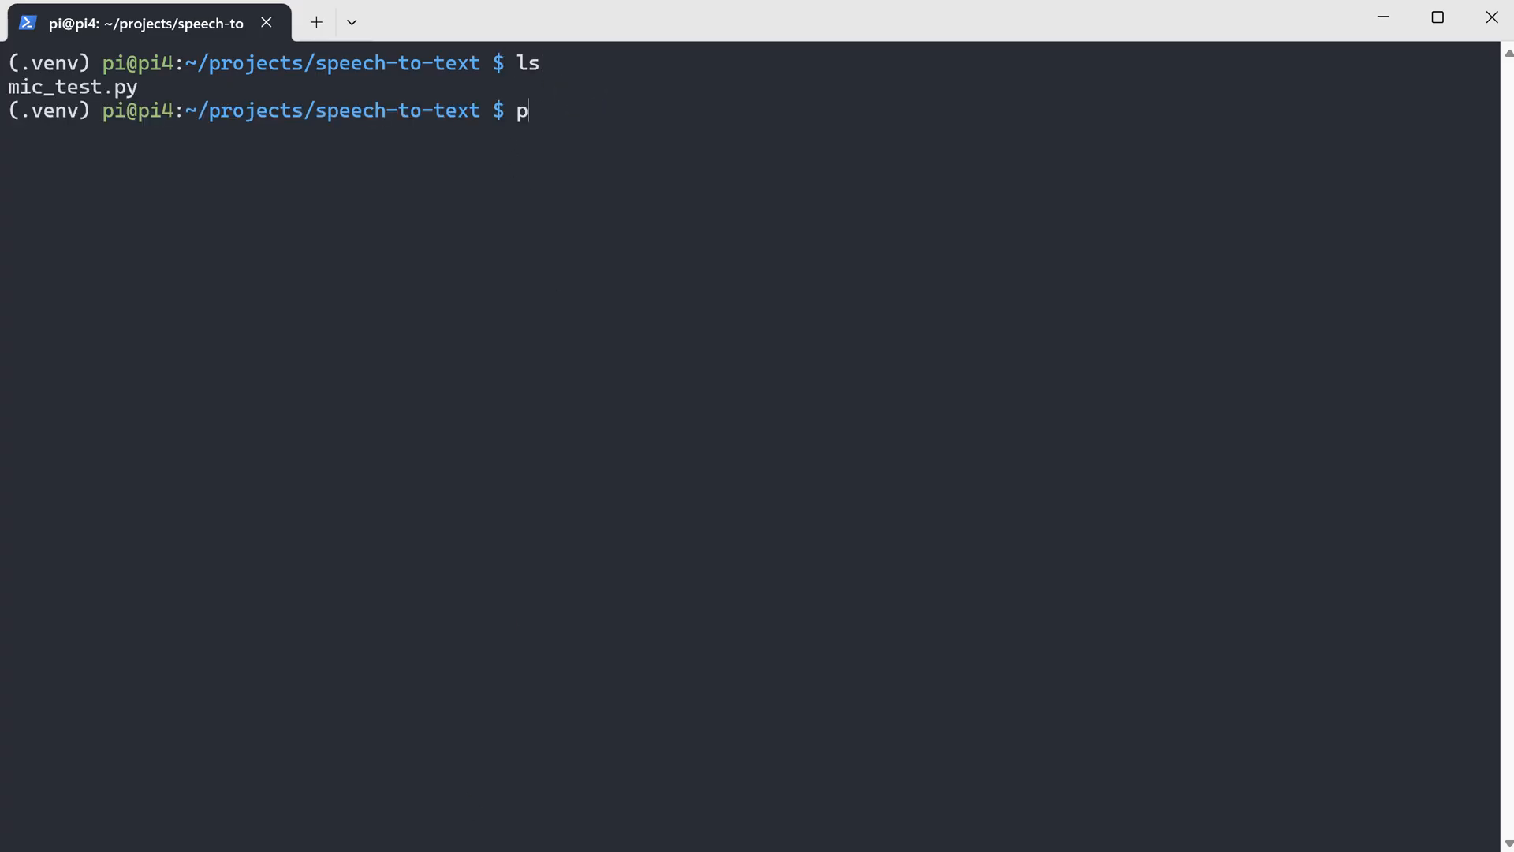
Step: Run python mic_test.py twice, transcribing 'hello how are you' and 'hello can you tell me a story'
type("ython mic_test.py")
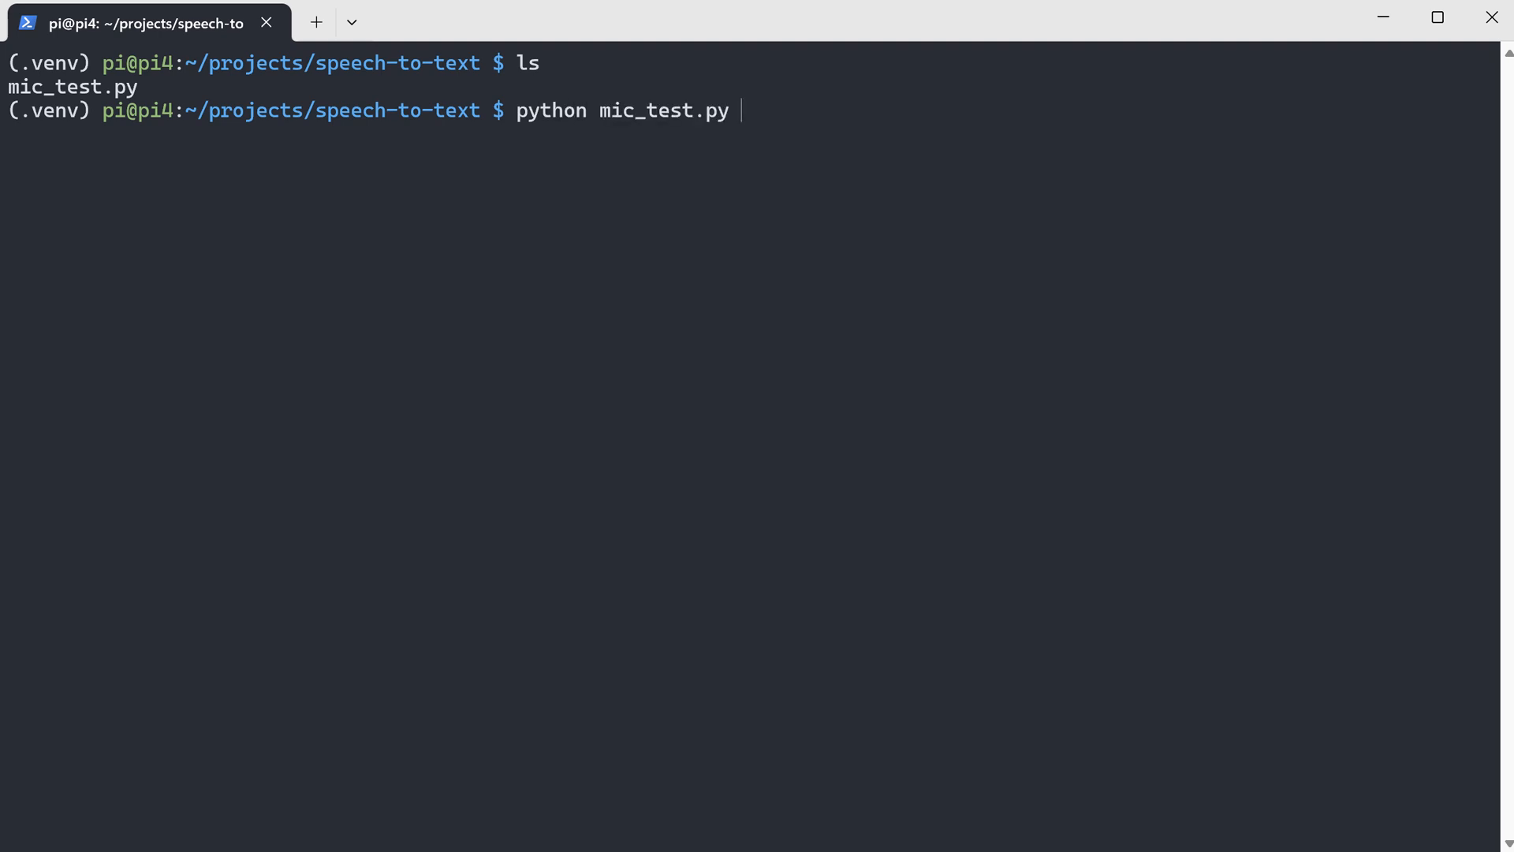
key("enter")
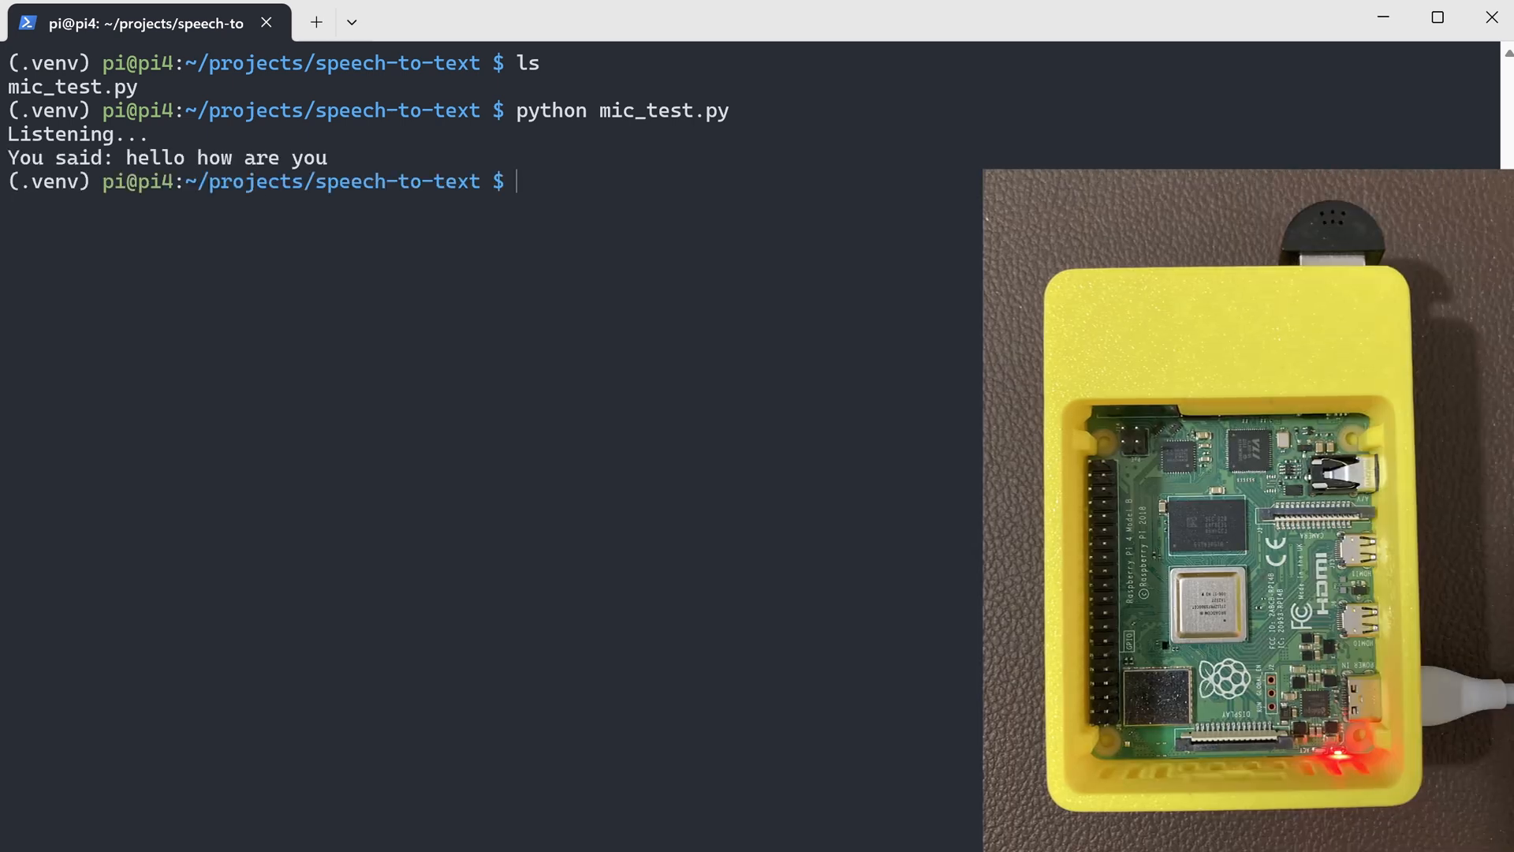
mouse_move(153, 186)
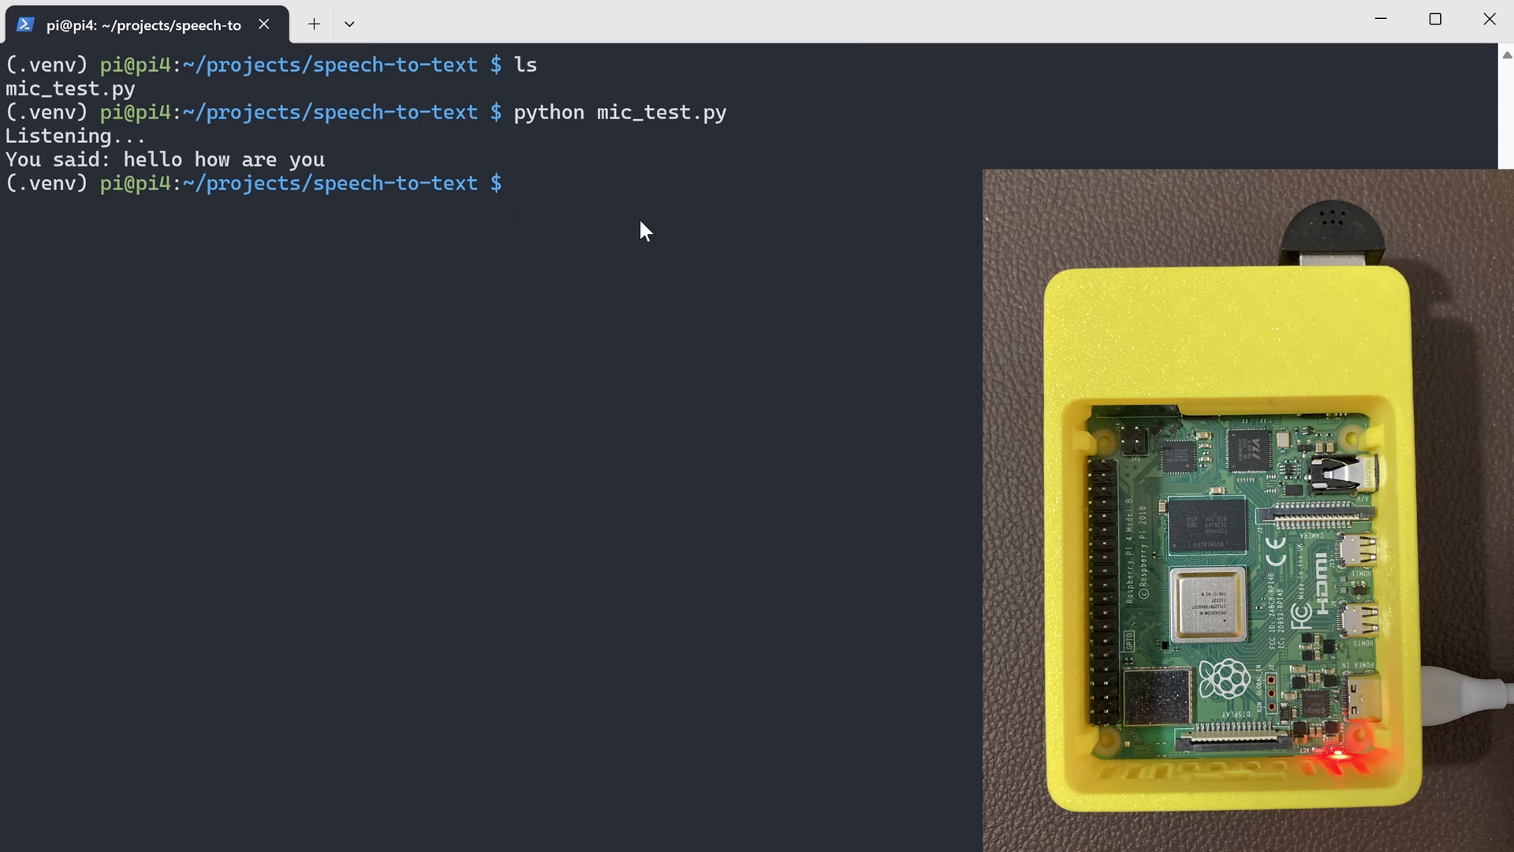
type("python mic_test.py")
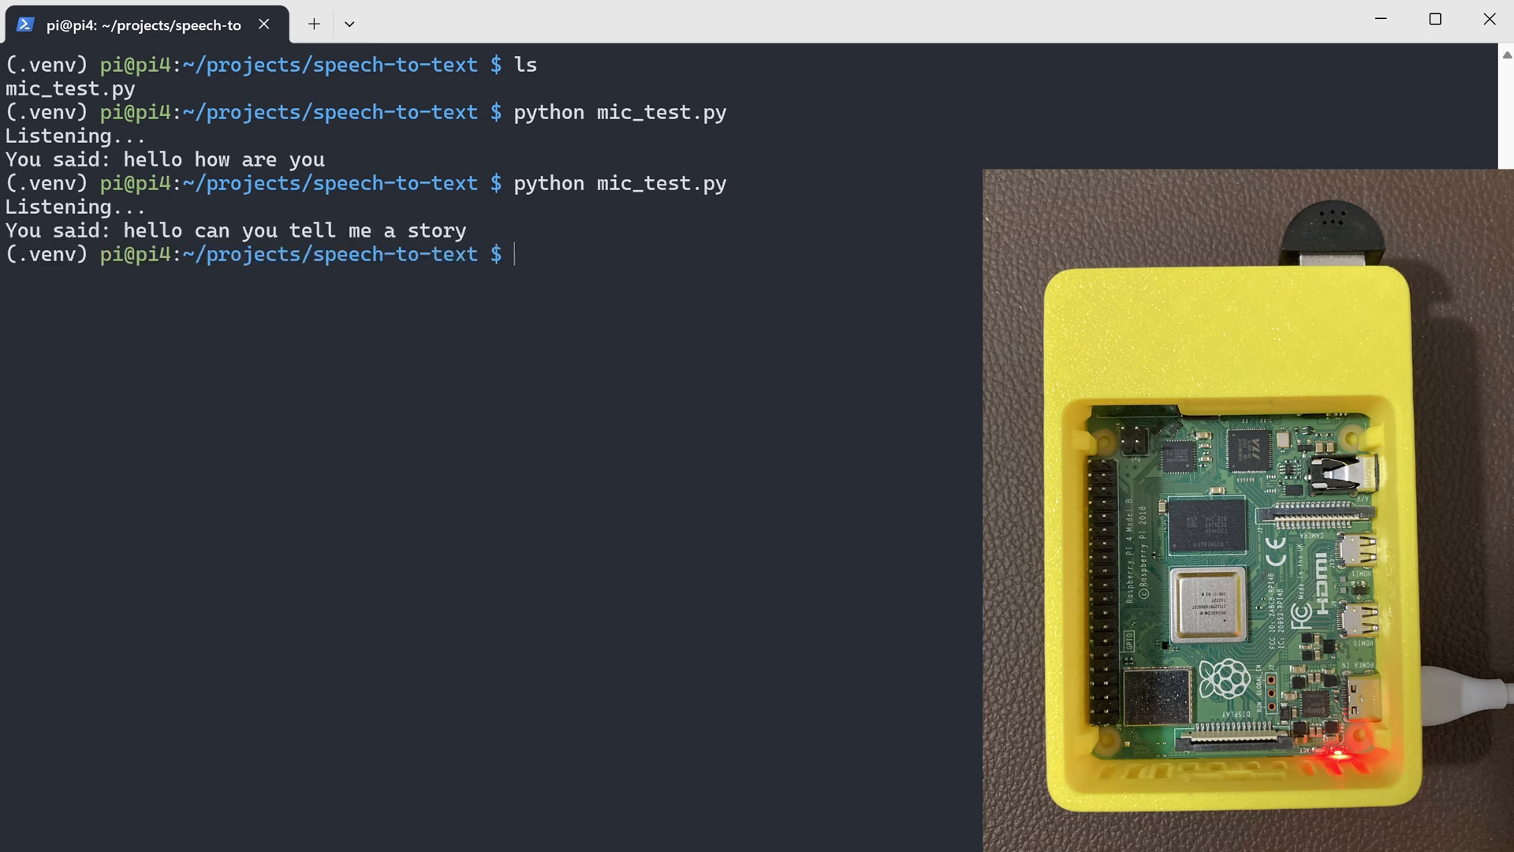
mouse_move(584, 748)
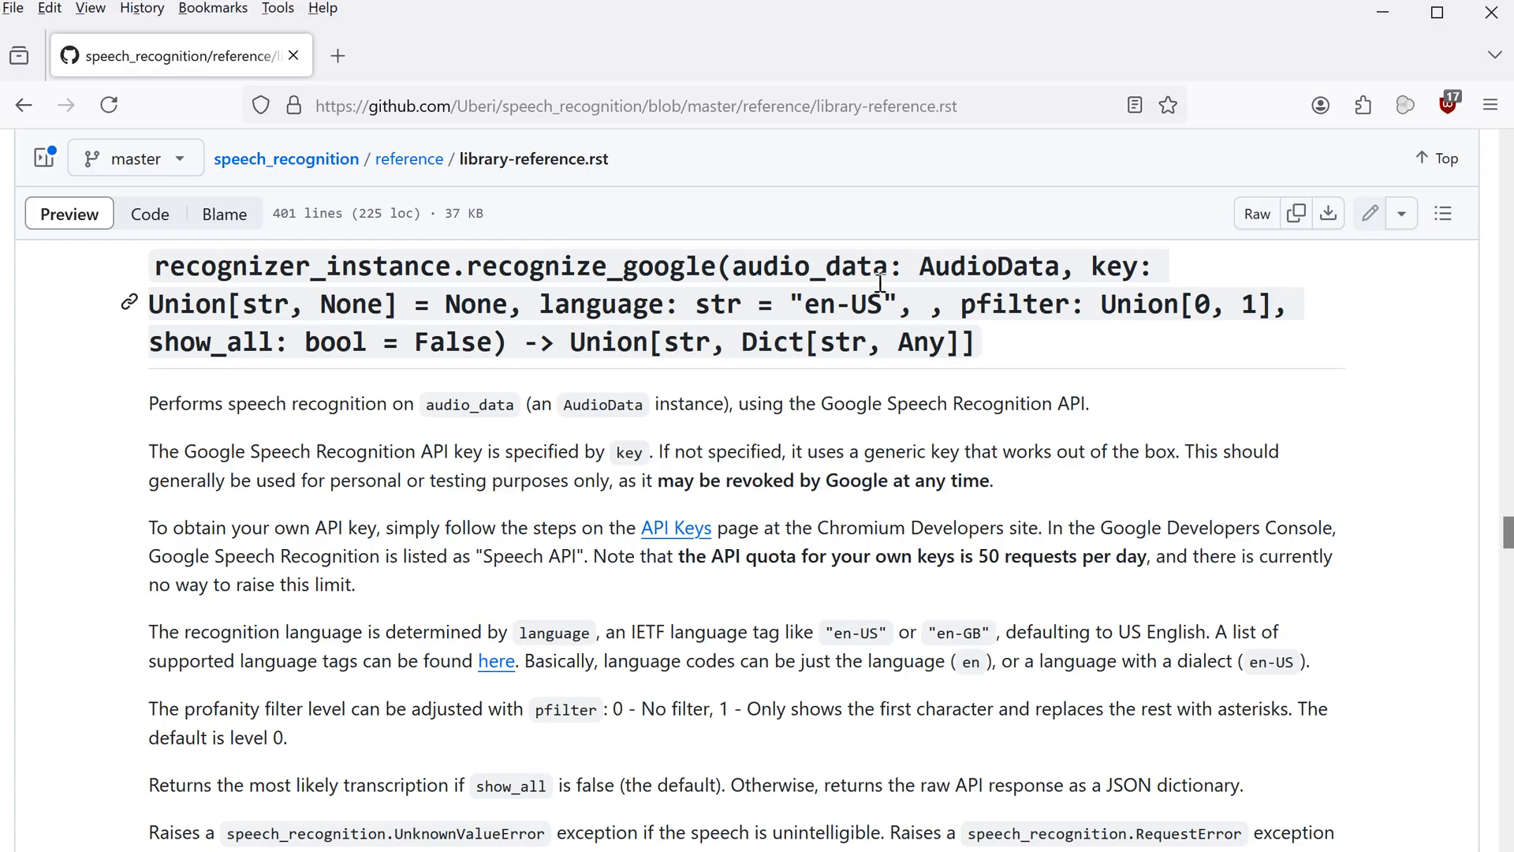
Step: Follow the 'here' link to the Stack Overflow list of language codes like en-US and es-MX
left_click(495, 662)
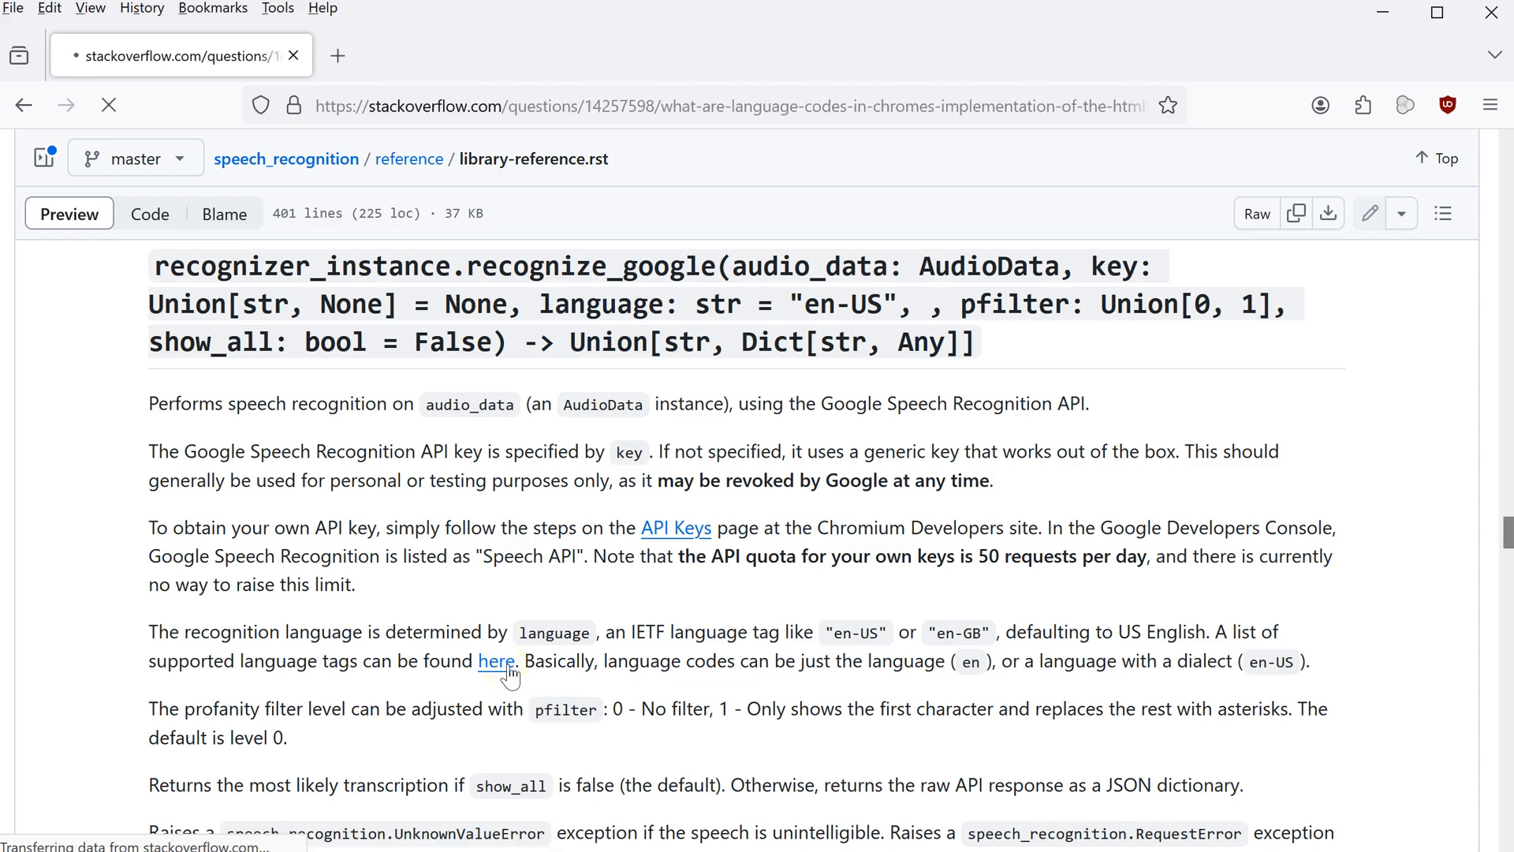
left_click(495, 661)
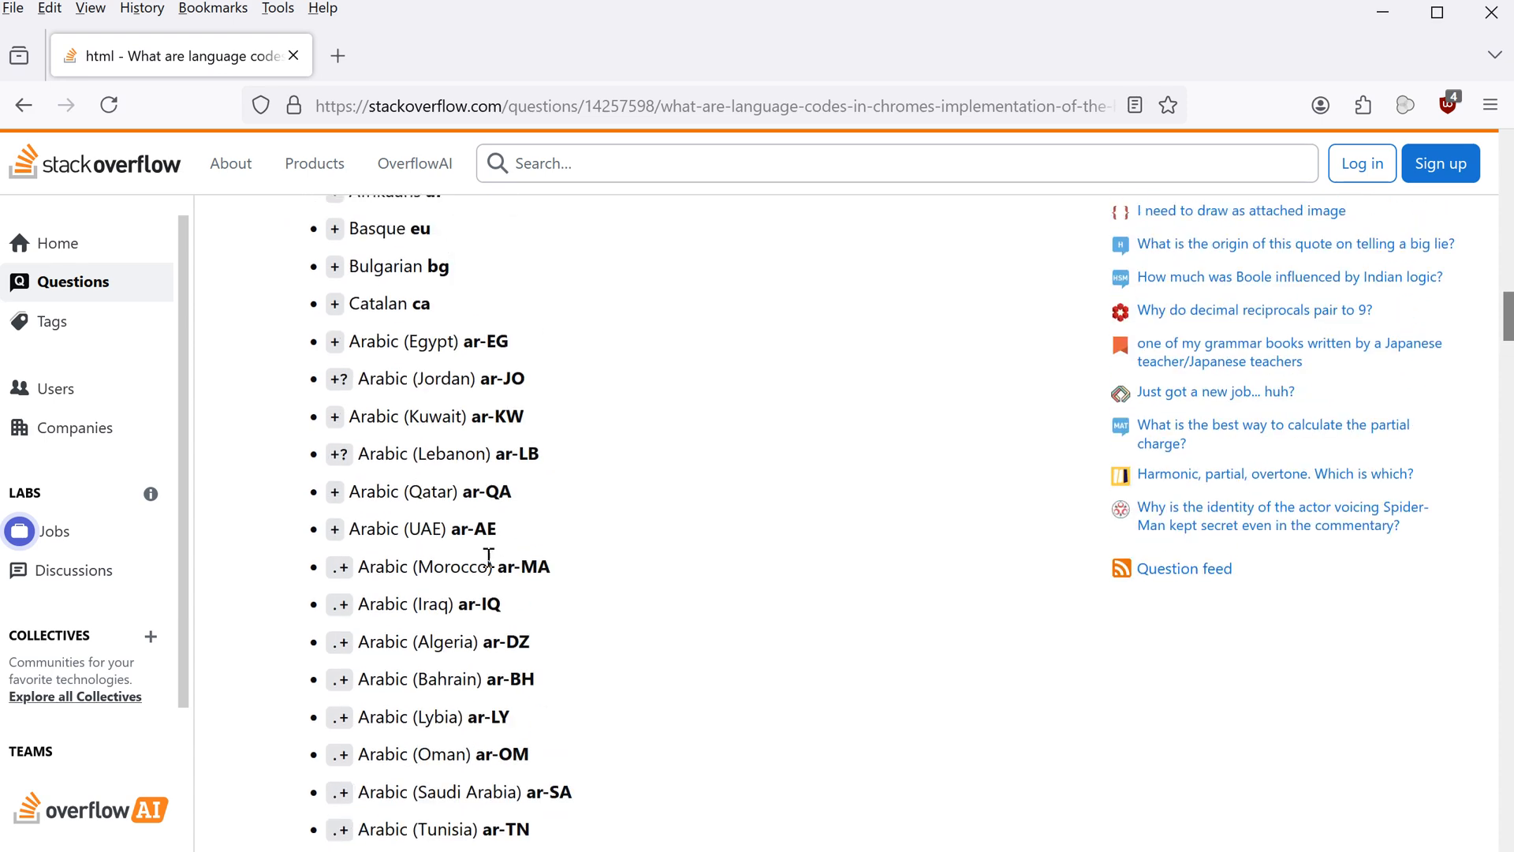
scroll("down", 3)
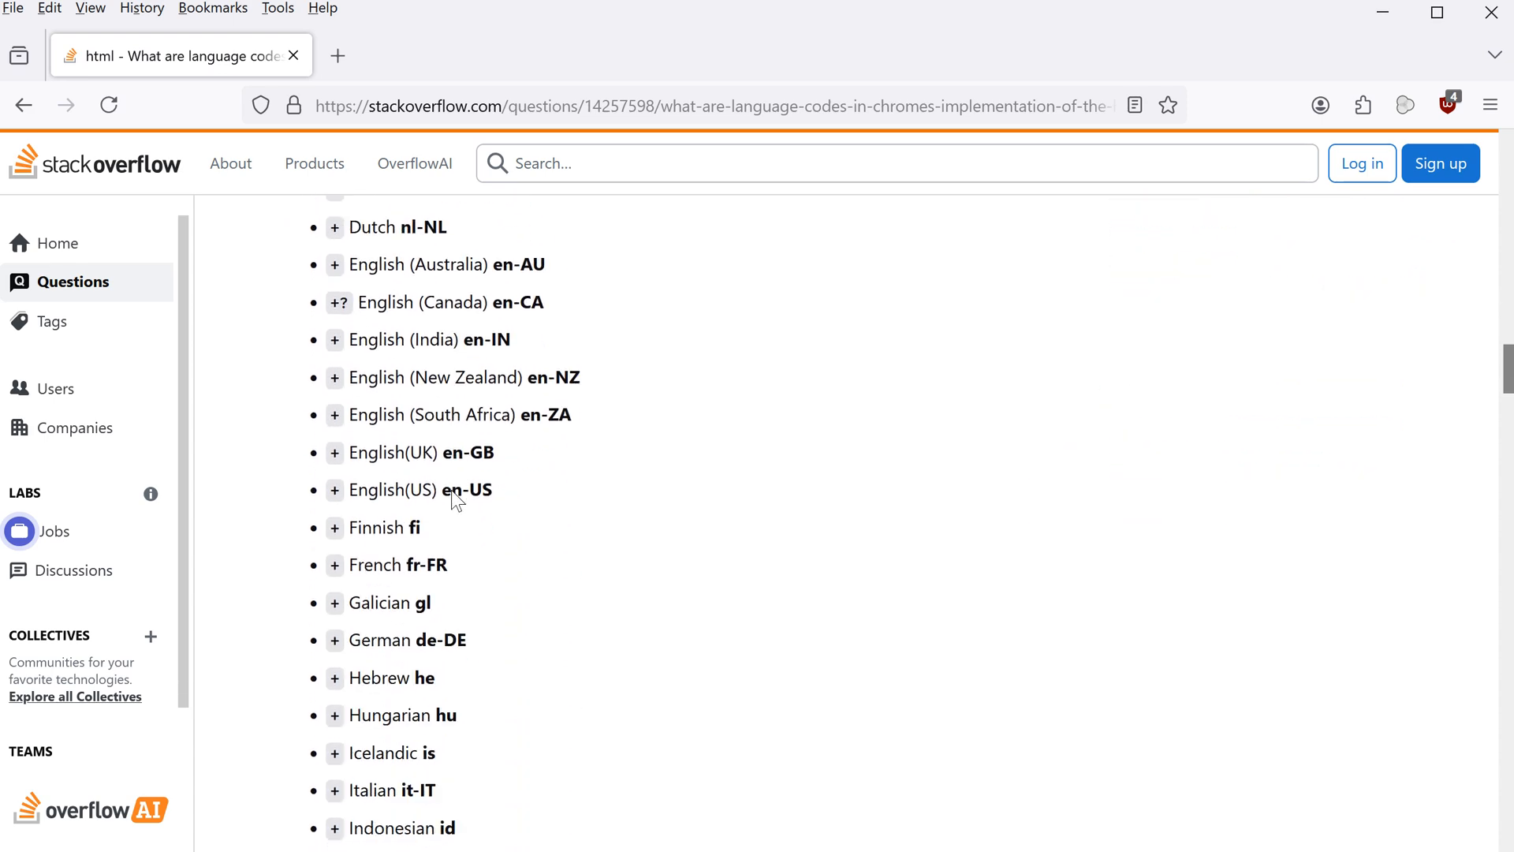
scroll("down", 3)
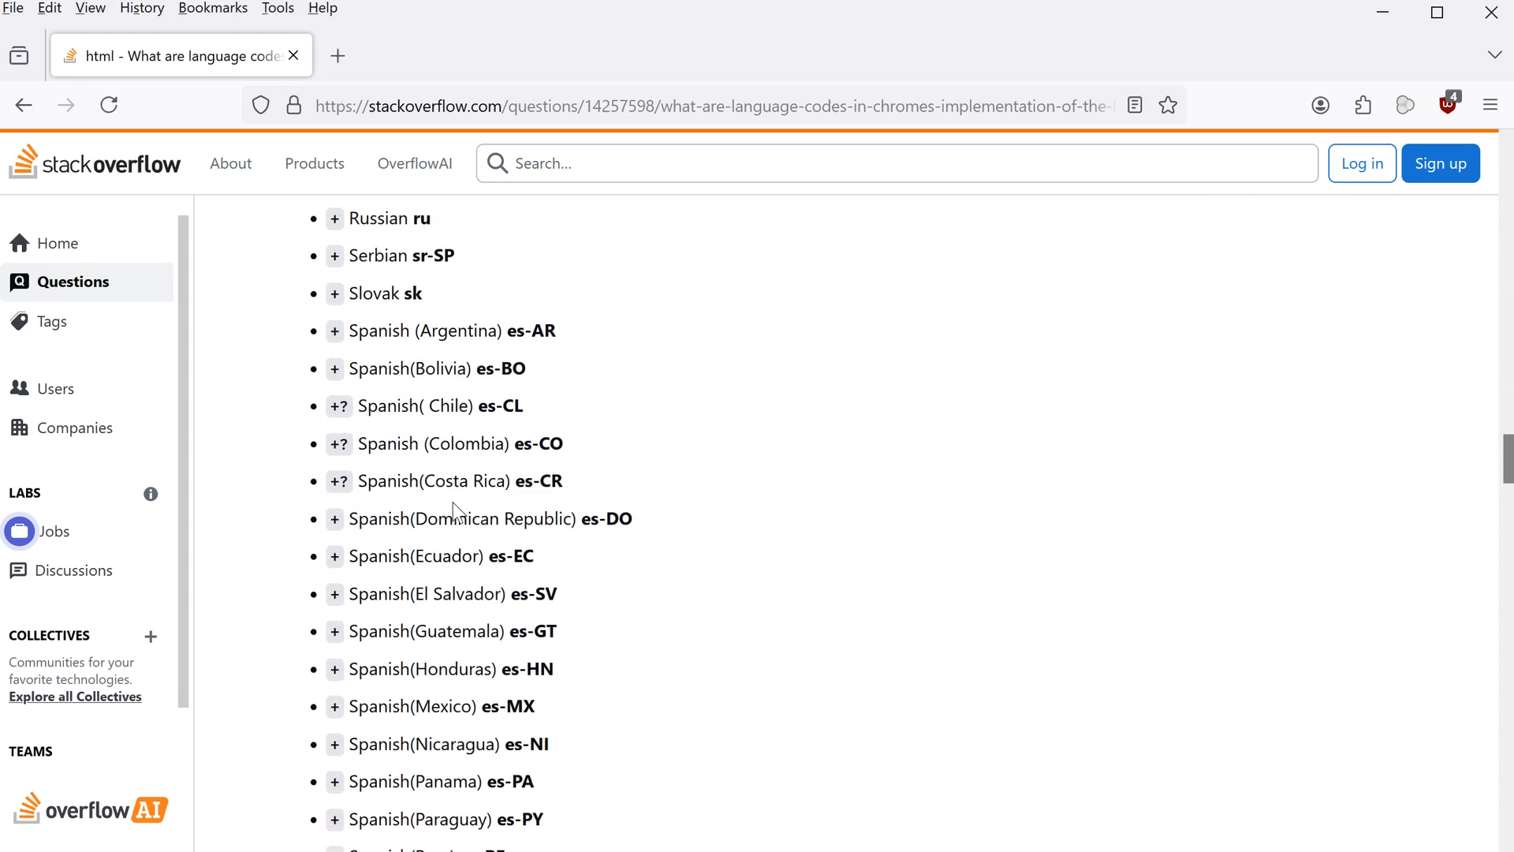